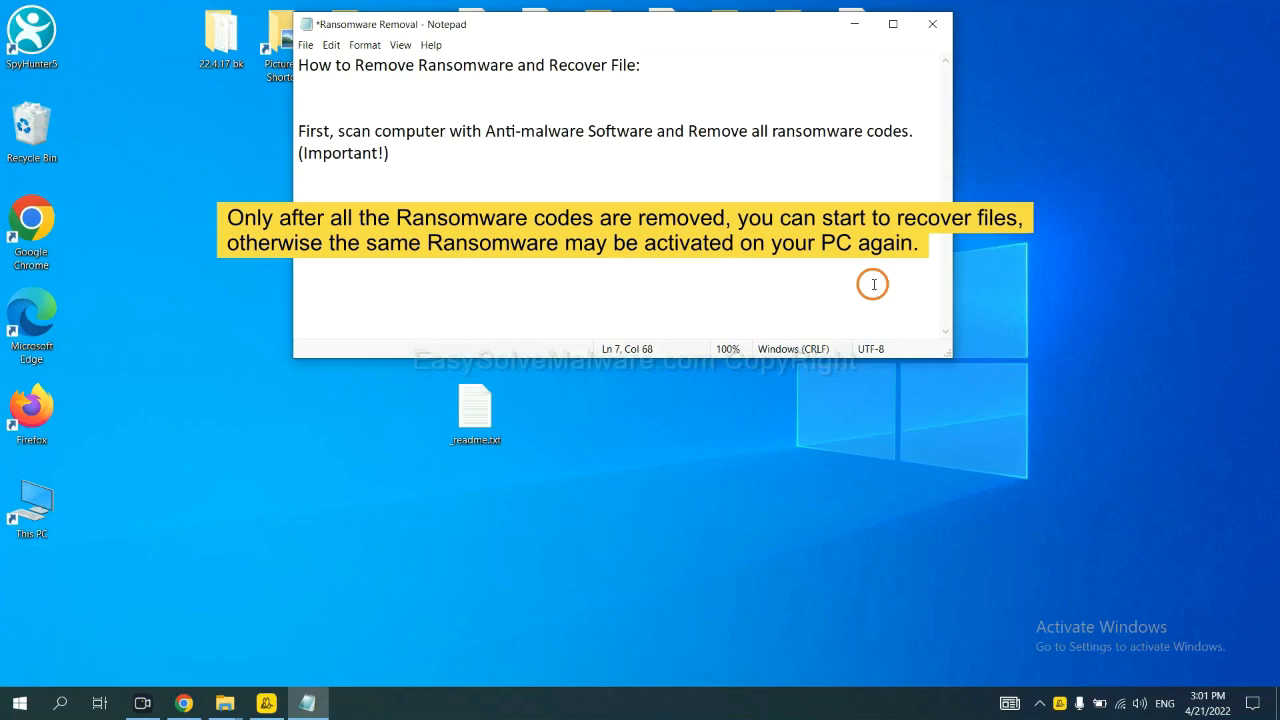
mouse_move(821, 301)
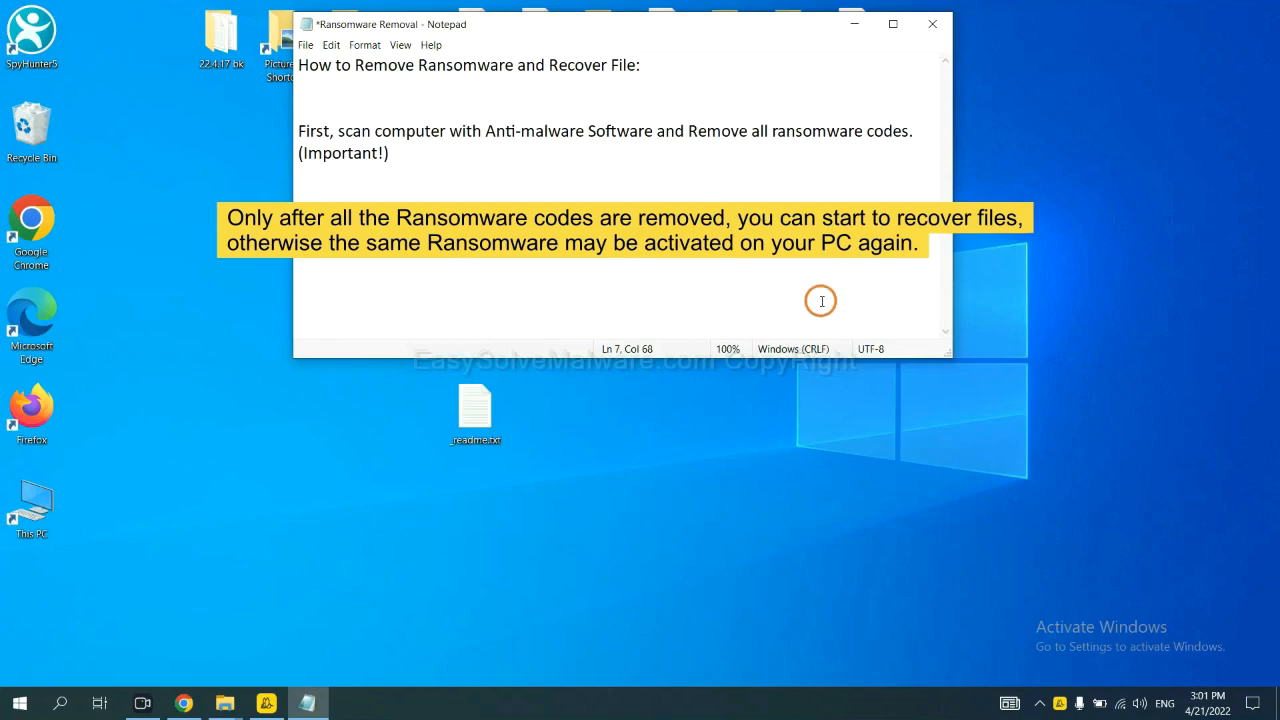
mouse_move(645, 174)
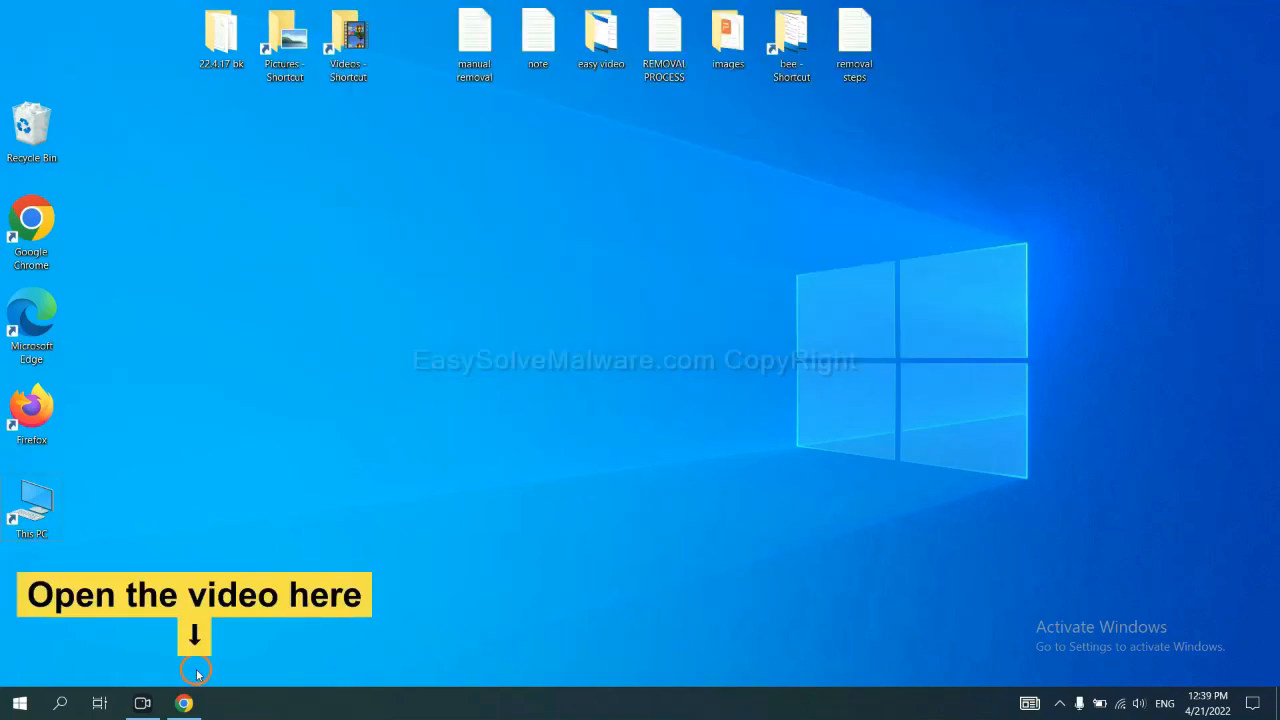
Open the EasySolveMalware removal guide from the video and download SpyHunter for Windows
left_click(183, 703)
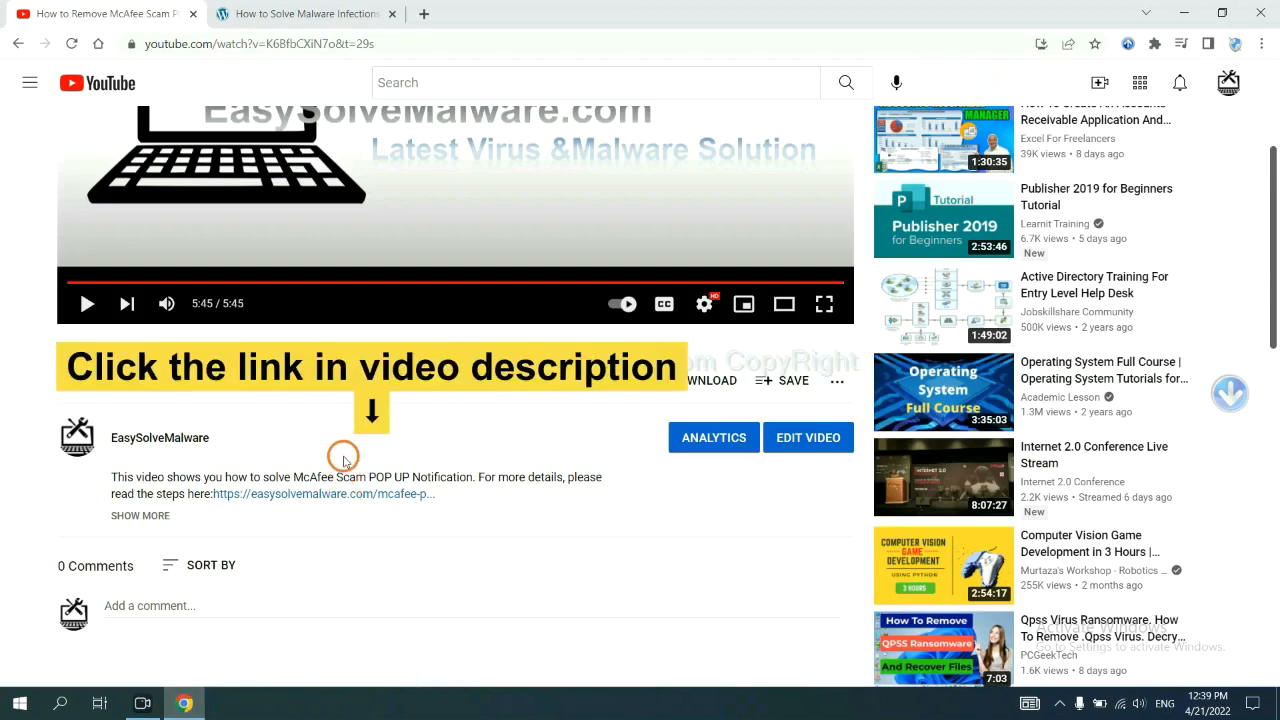
mouse_move(351, 493)
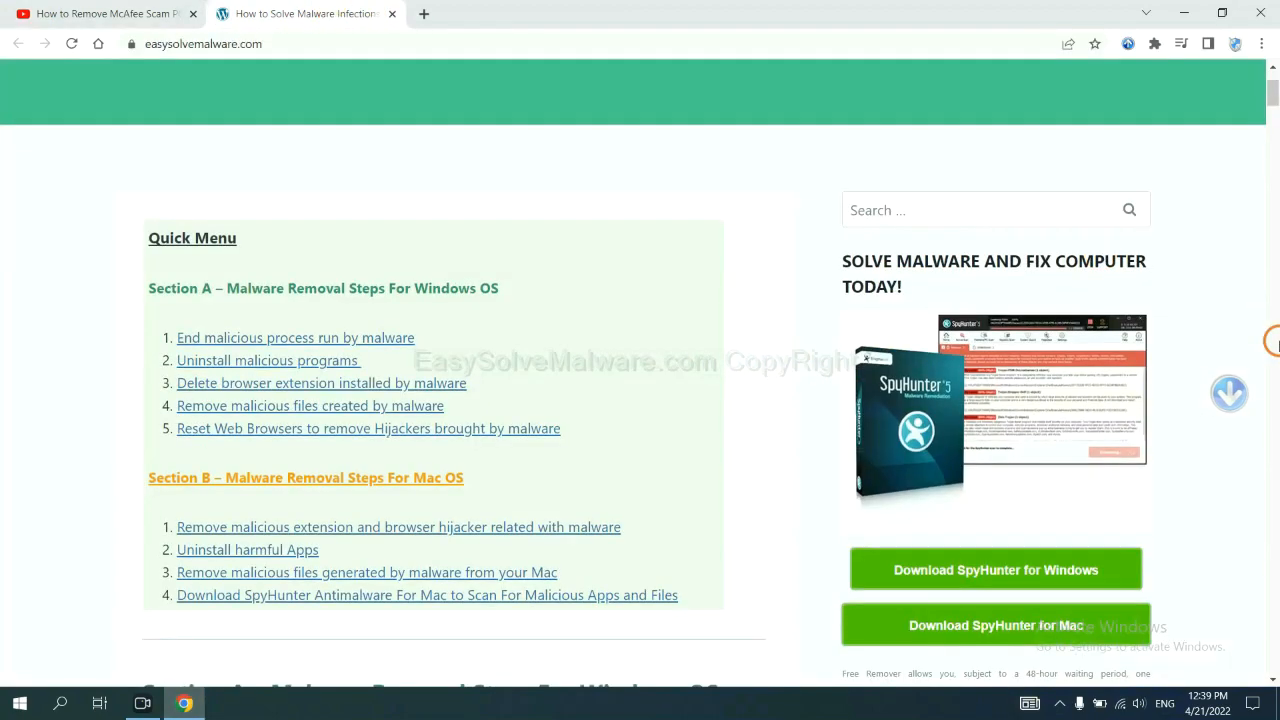
scroll("down", 3)
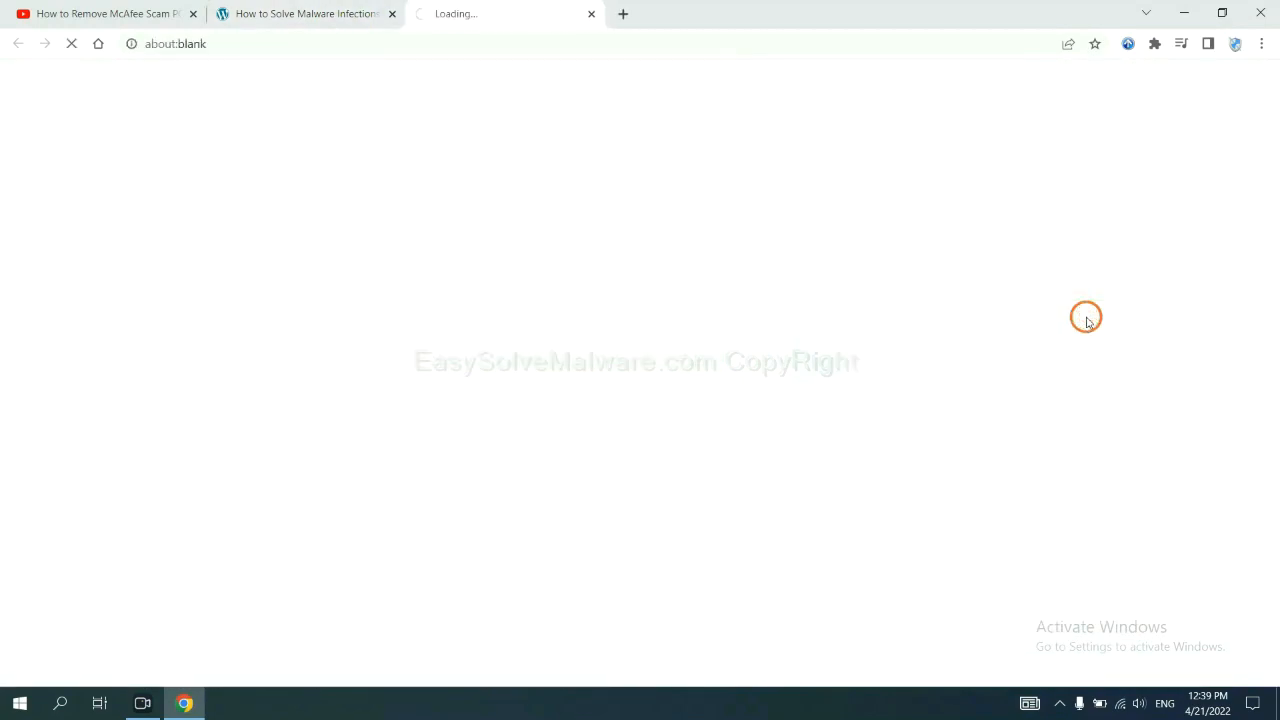
left_click(995, 321)
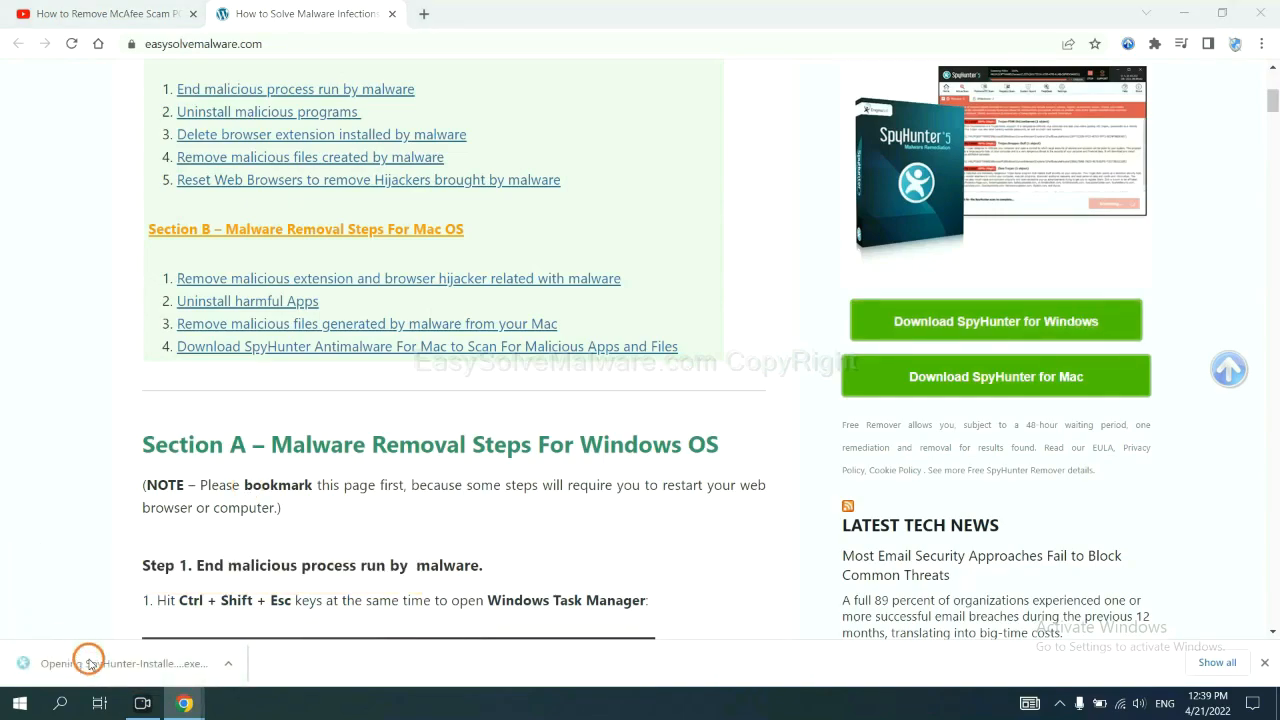
Install SpyHunter 5 with English as the language, accepting the license agreement
left_click(123, 663)
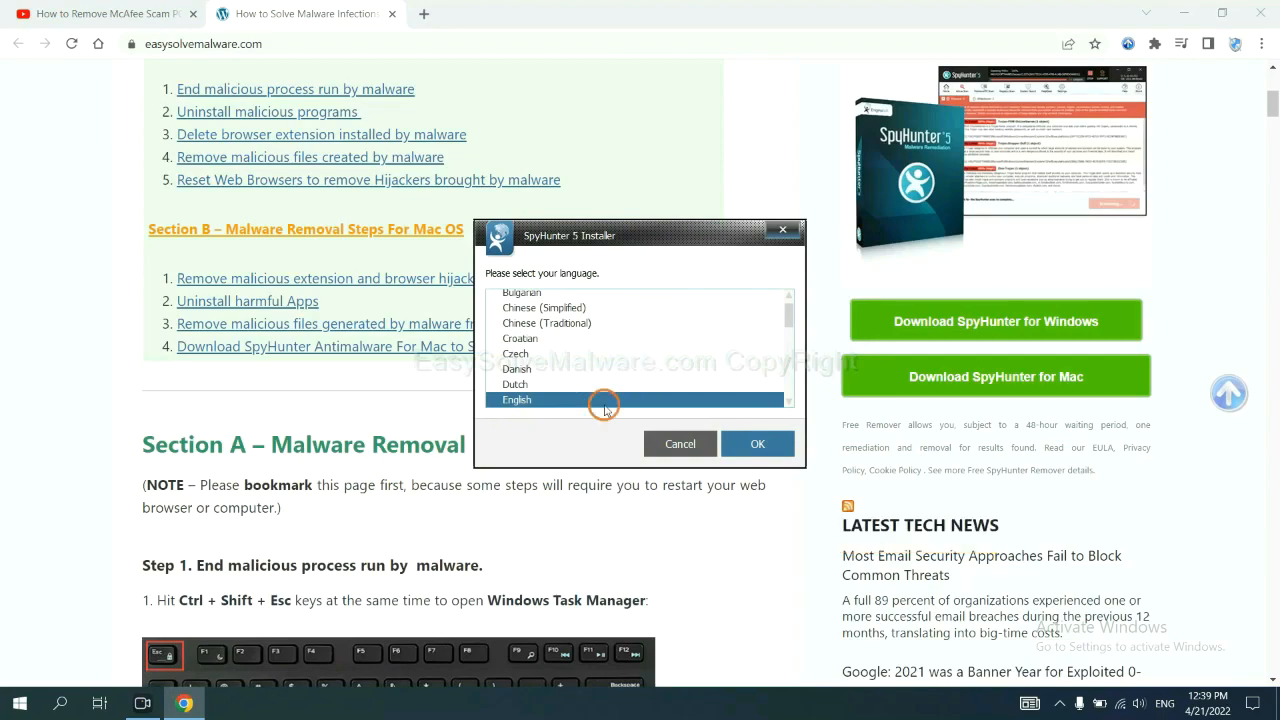
left_click(757, 443)
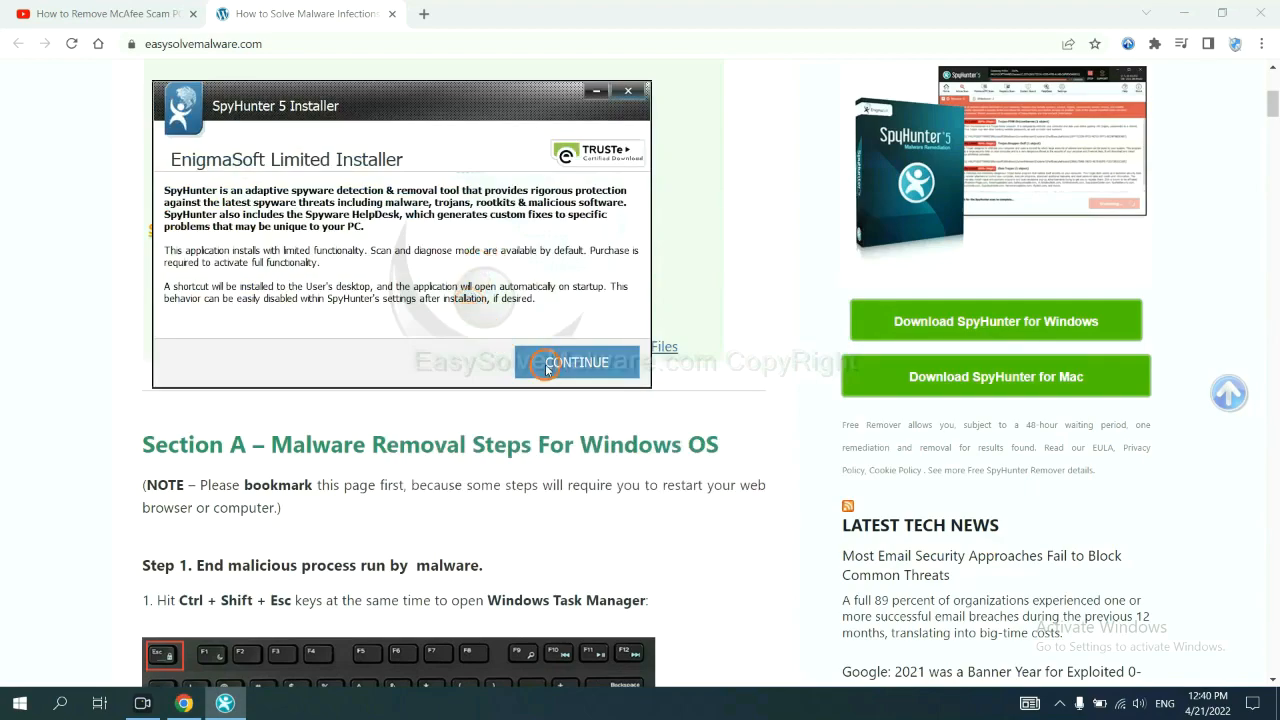
left_click(577, 362)
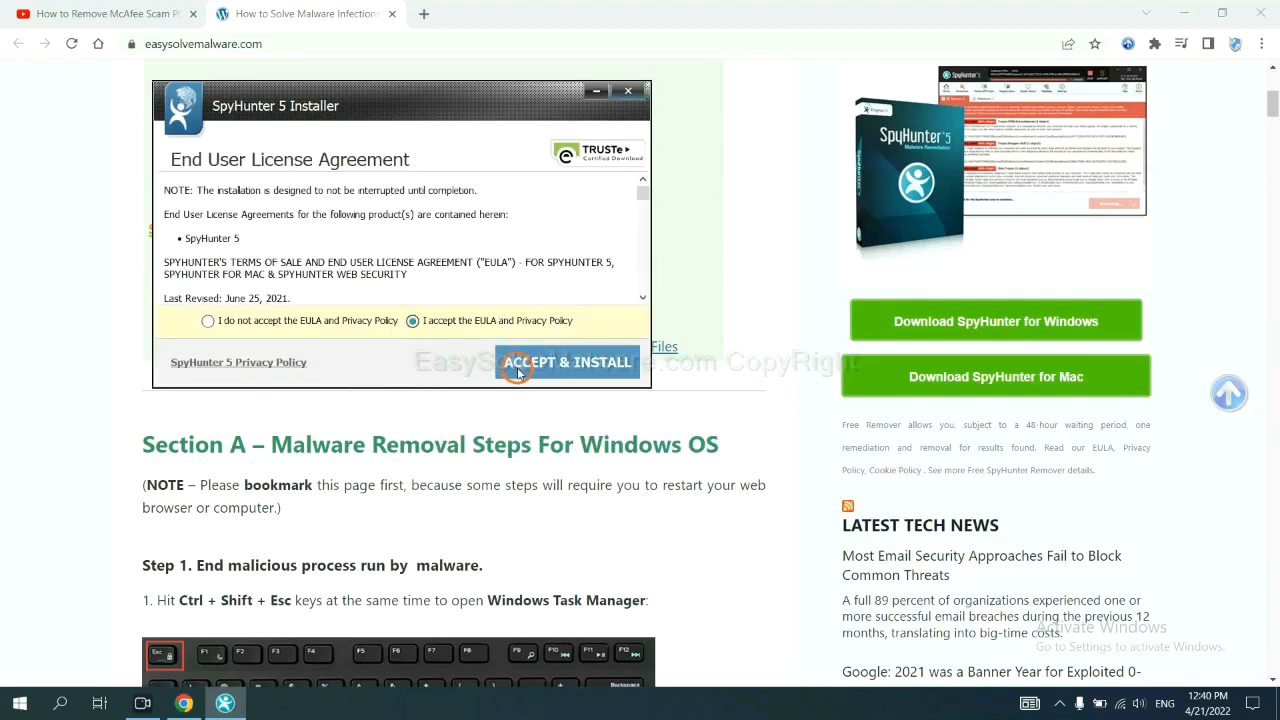
left_click(568, 362)
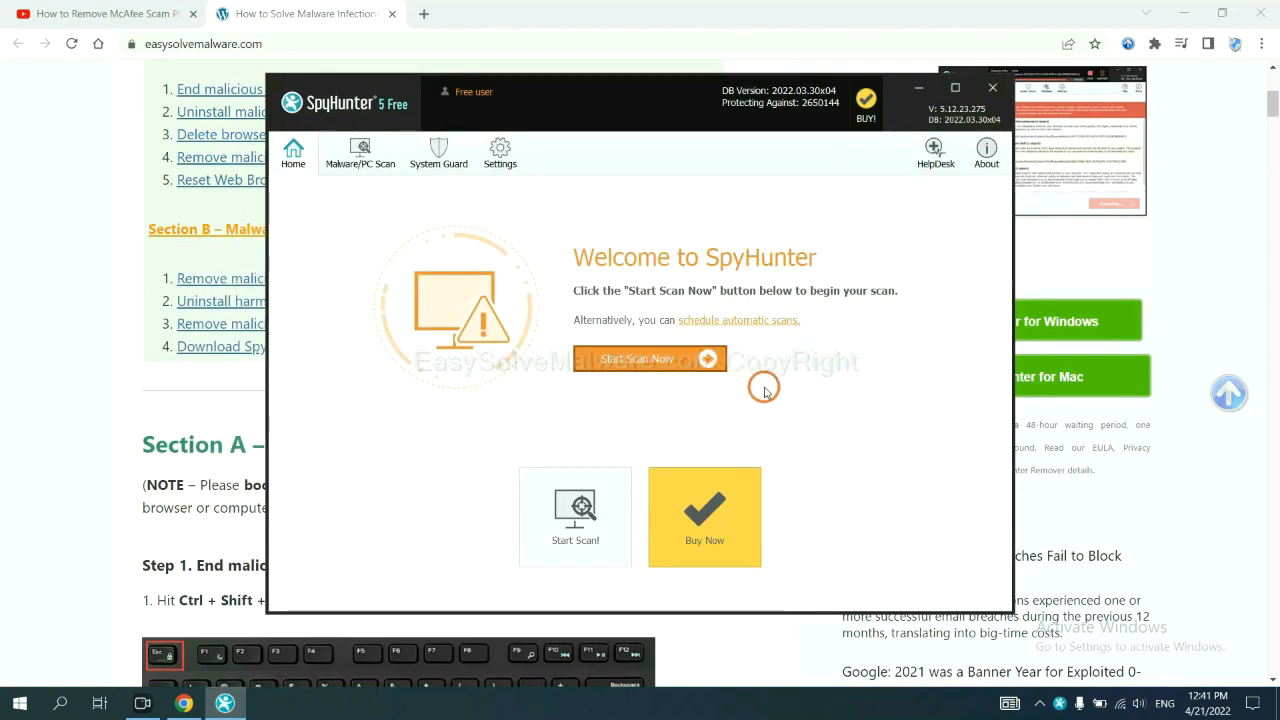
Scan the PC with SpyHunter 5 and move past the unknown remove360.bat detection
left_click(649, 358)
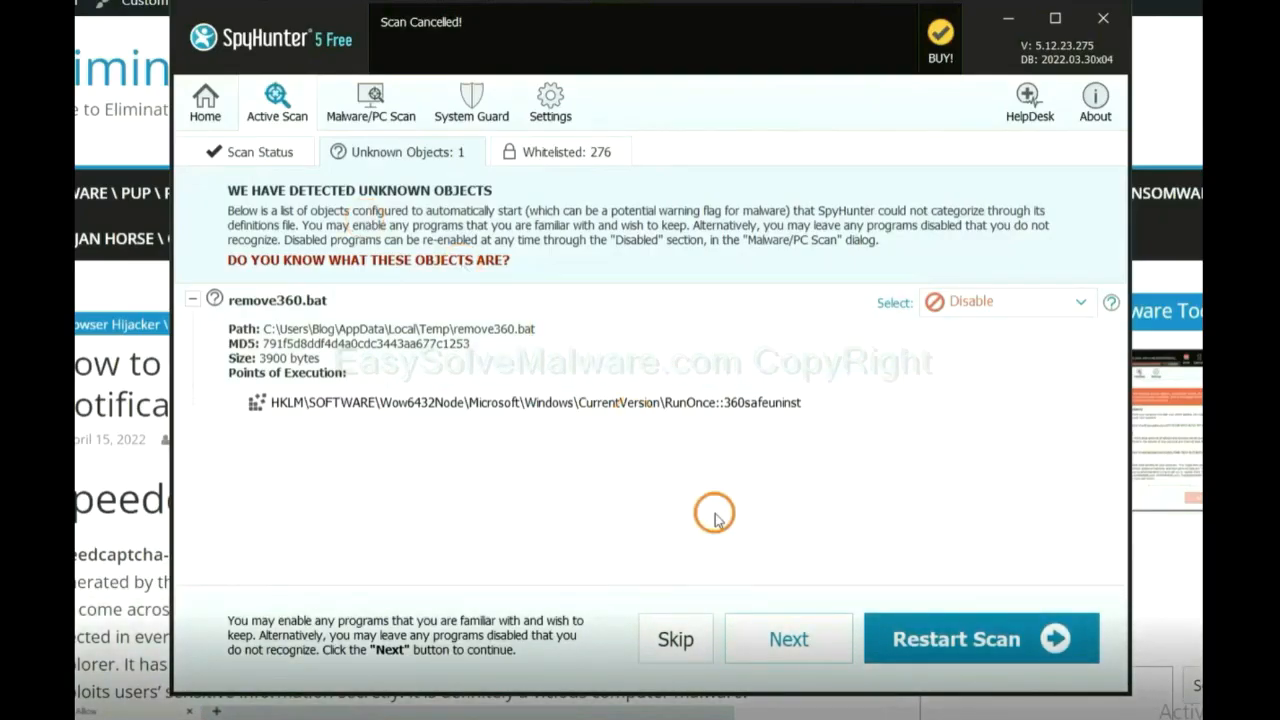
left_click(788, 638)
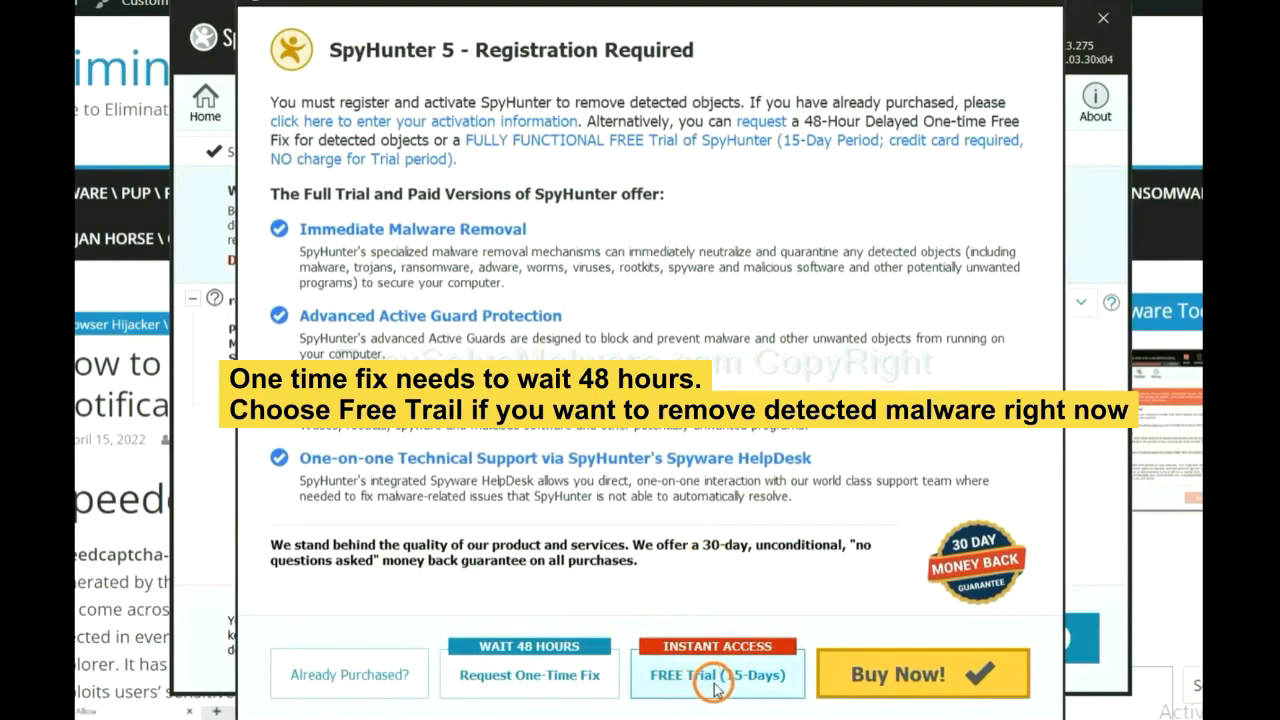
mouse_move(670, 682)
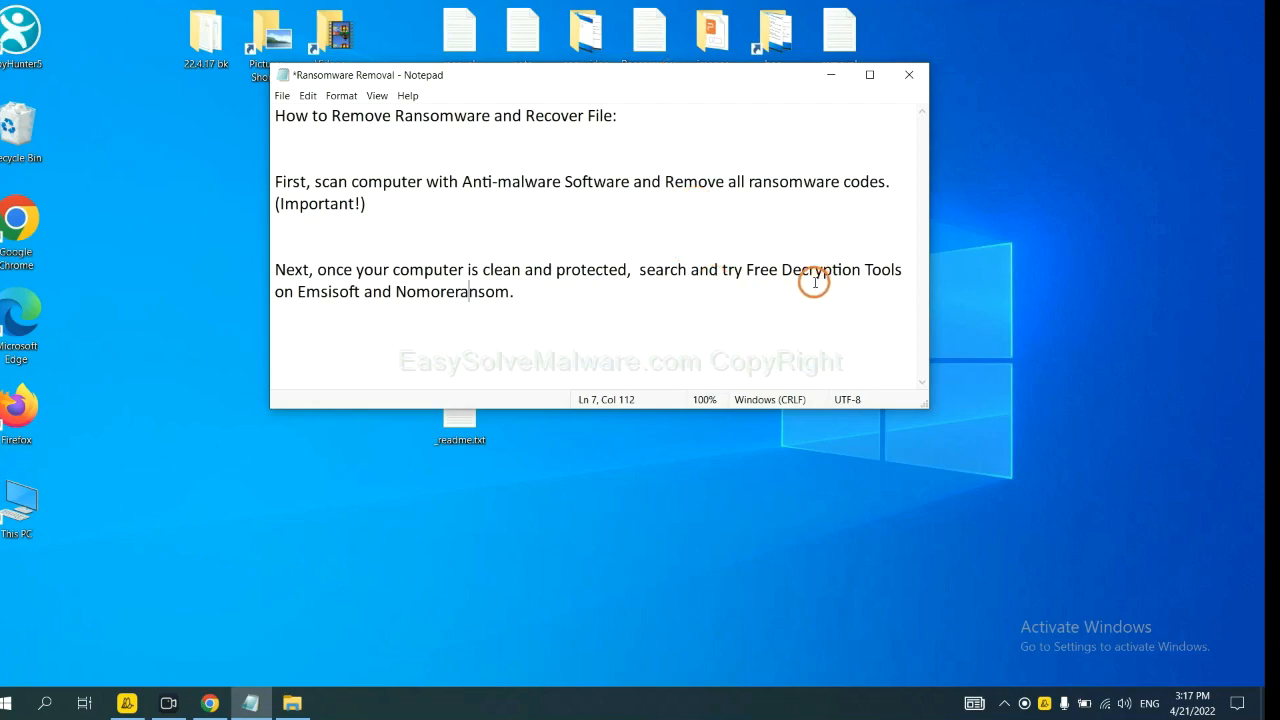
mouse_move(478, 299)
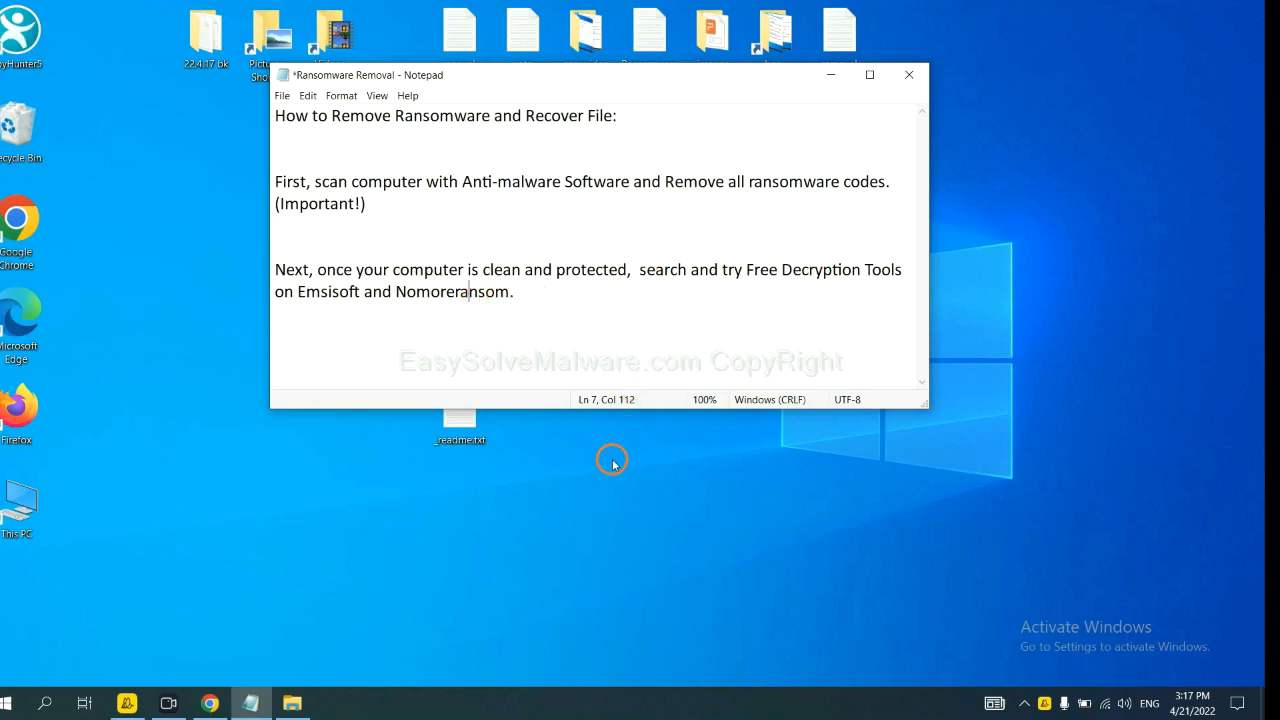
mouse_move(350, 590)
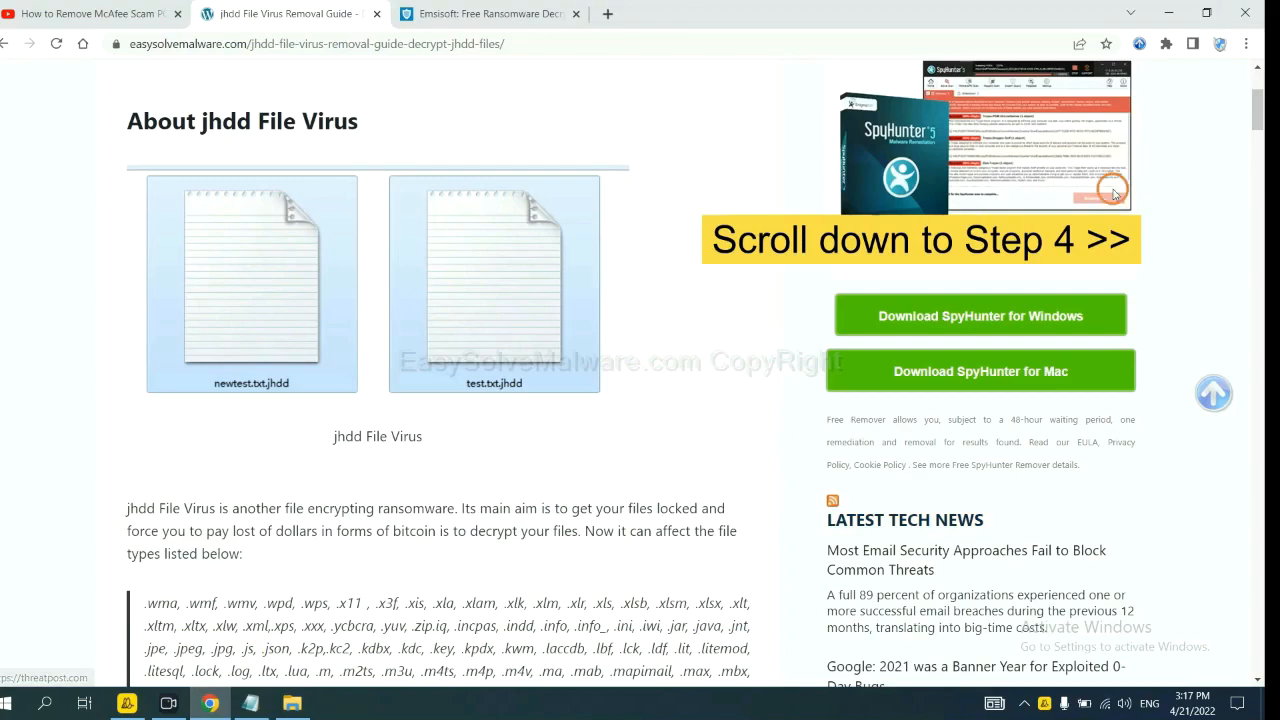
Scroll the jhdd guide to Step 4 and follow the emsisoft.com decryption tools link
scroll("down", 3)
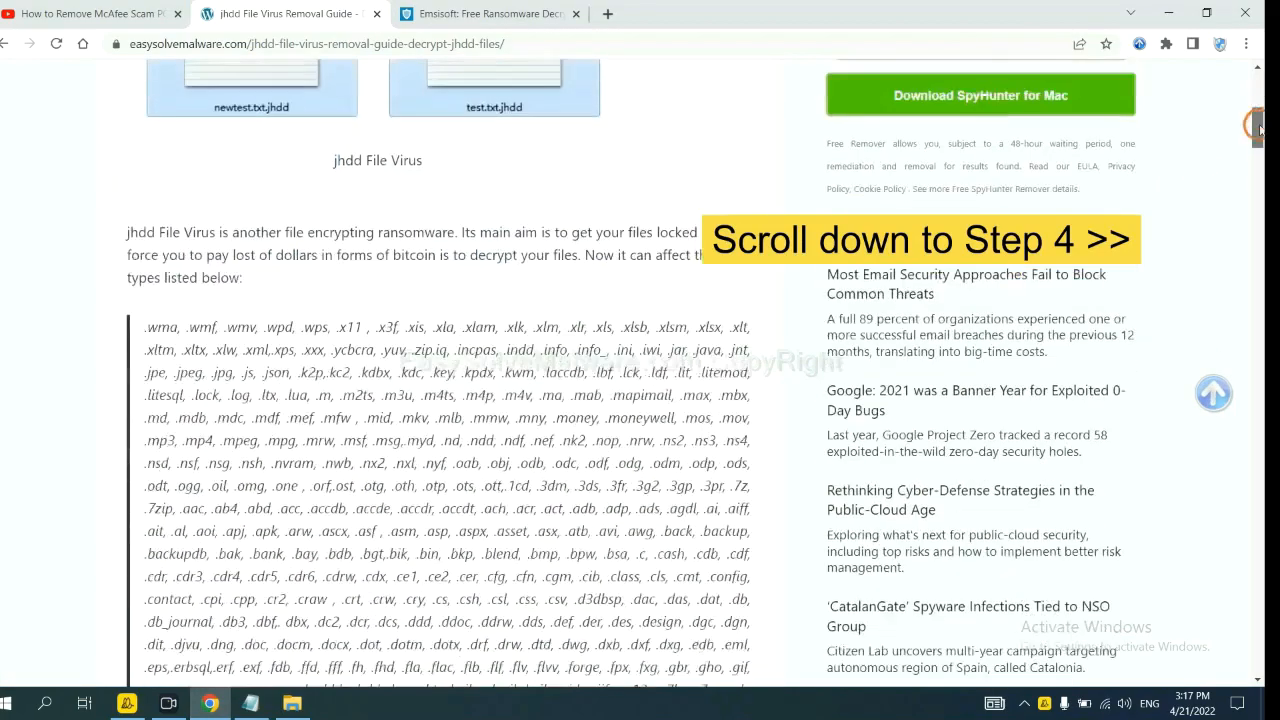
scroll("down", 3)
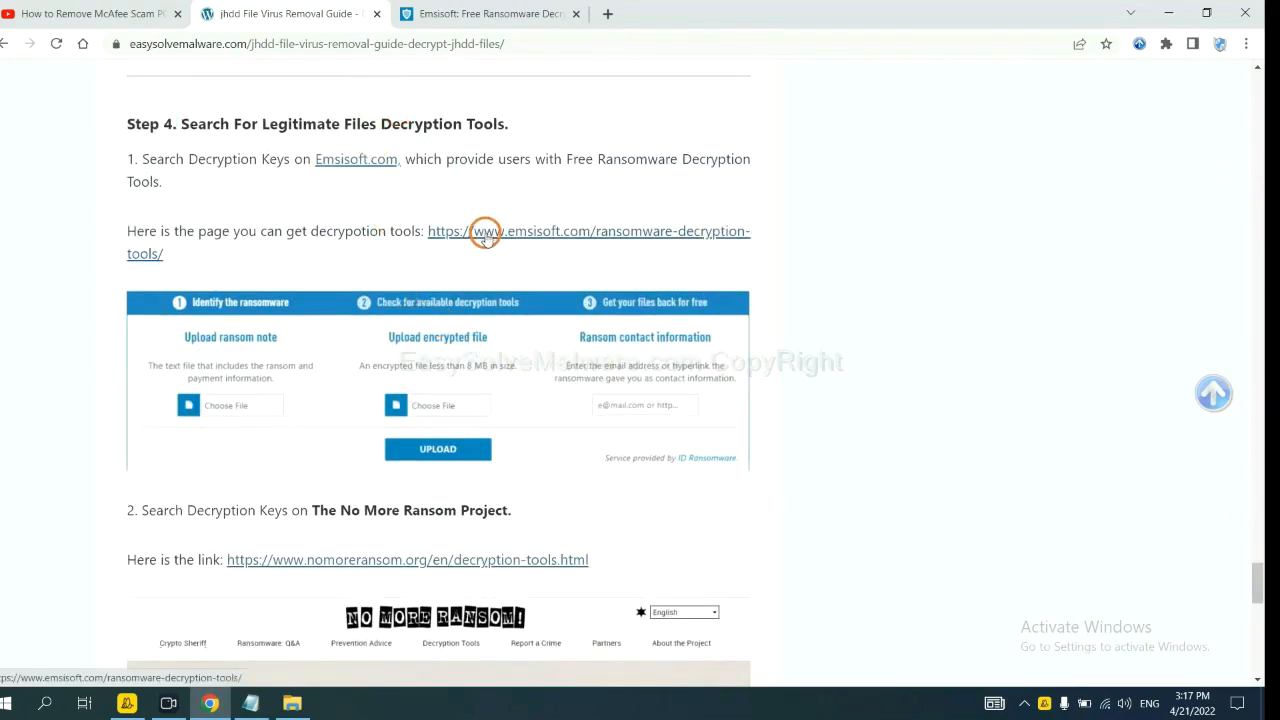
scroll("down", 3)
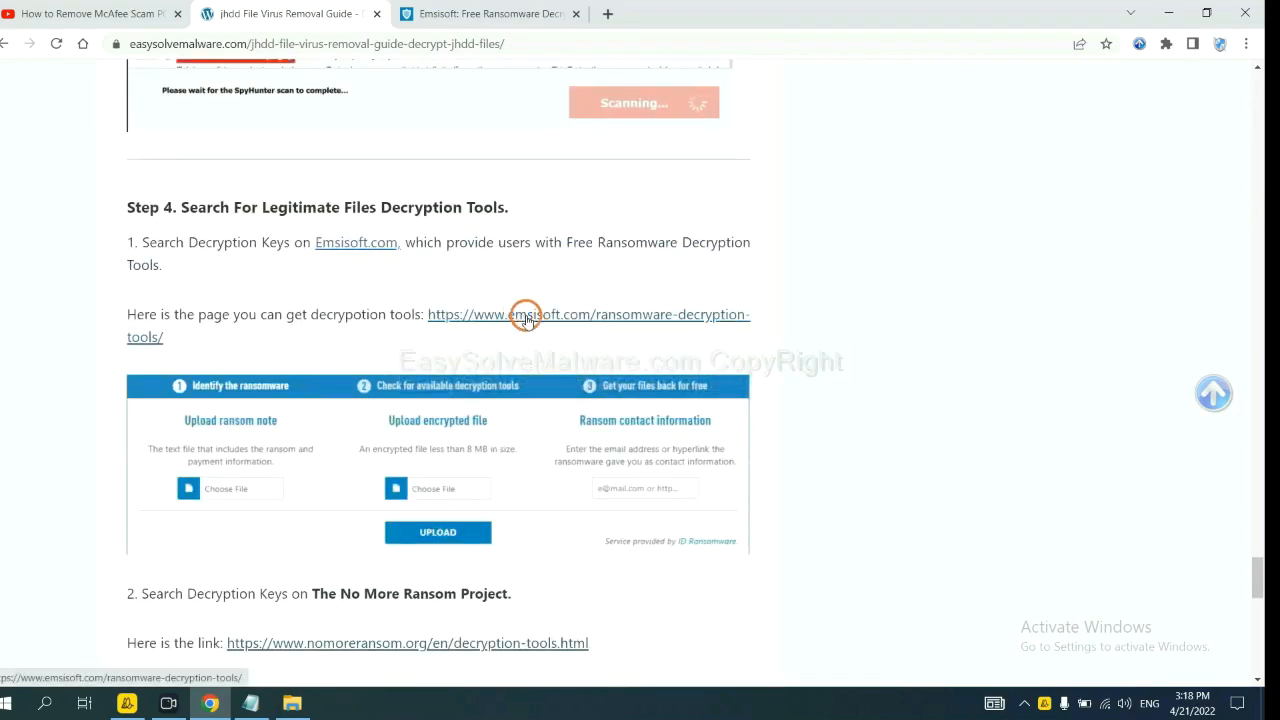
left_click(527, 314)
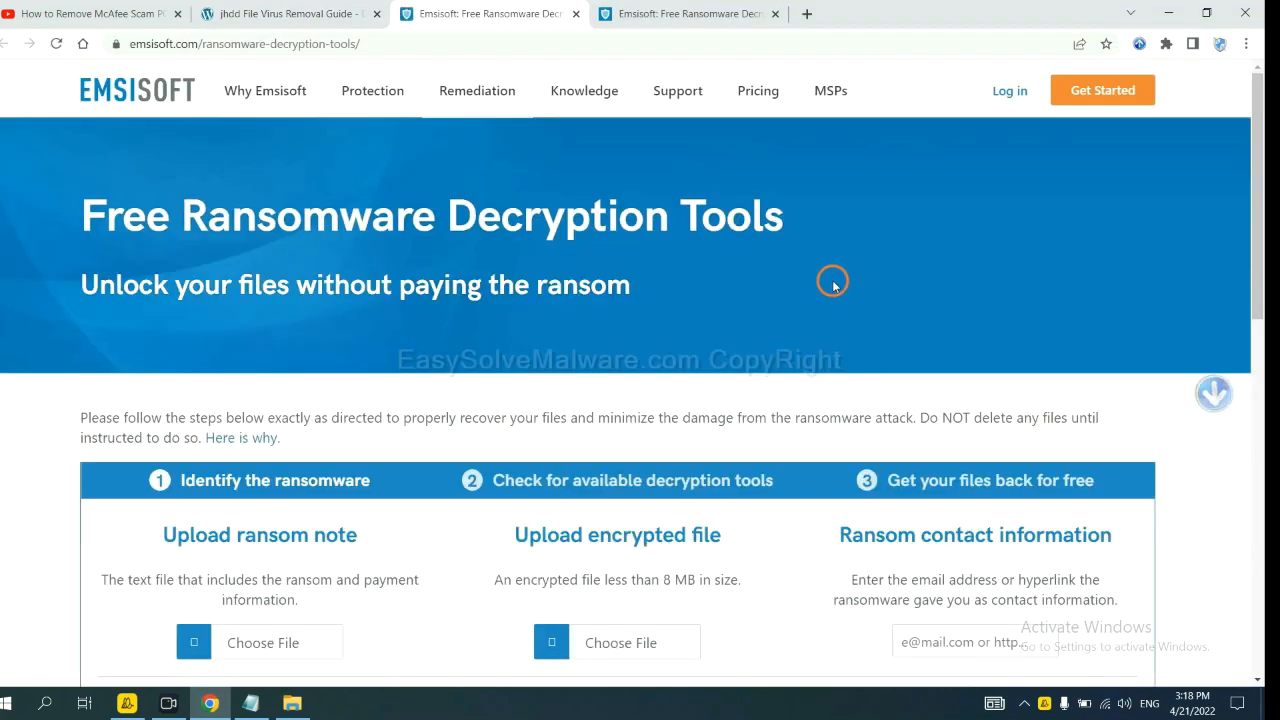
Scroll Emsisoft's decryption tools page to its ransom note, file and contact identification options
scroll("down", 3)
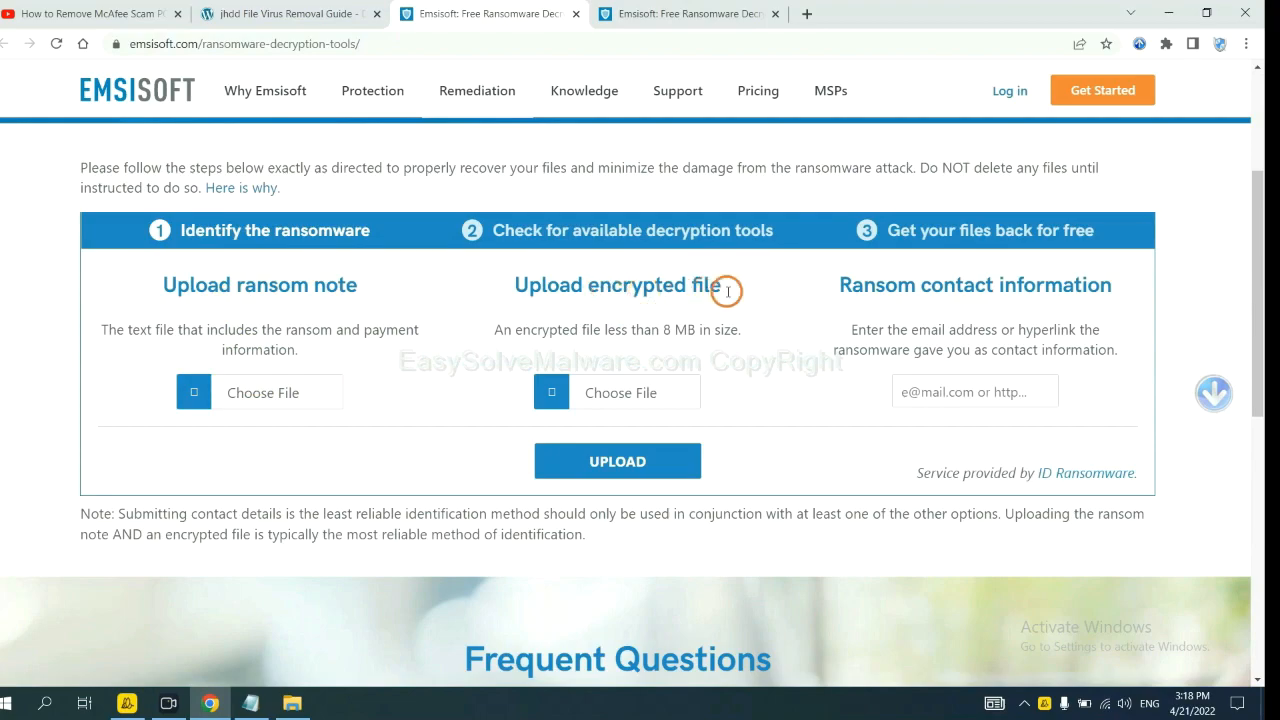
mouse_move(945, 338)
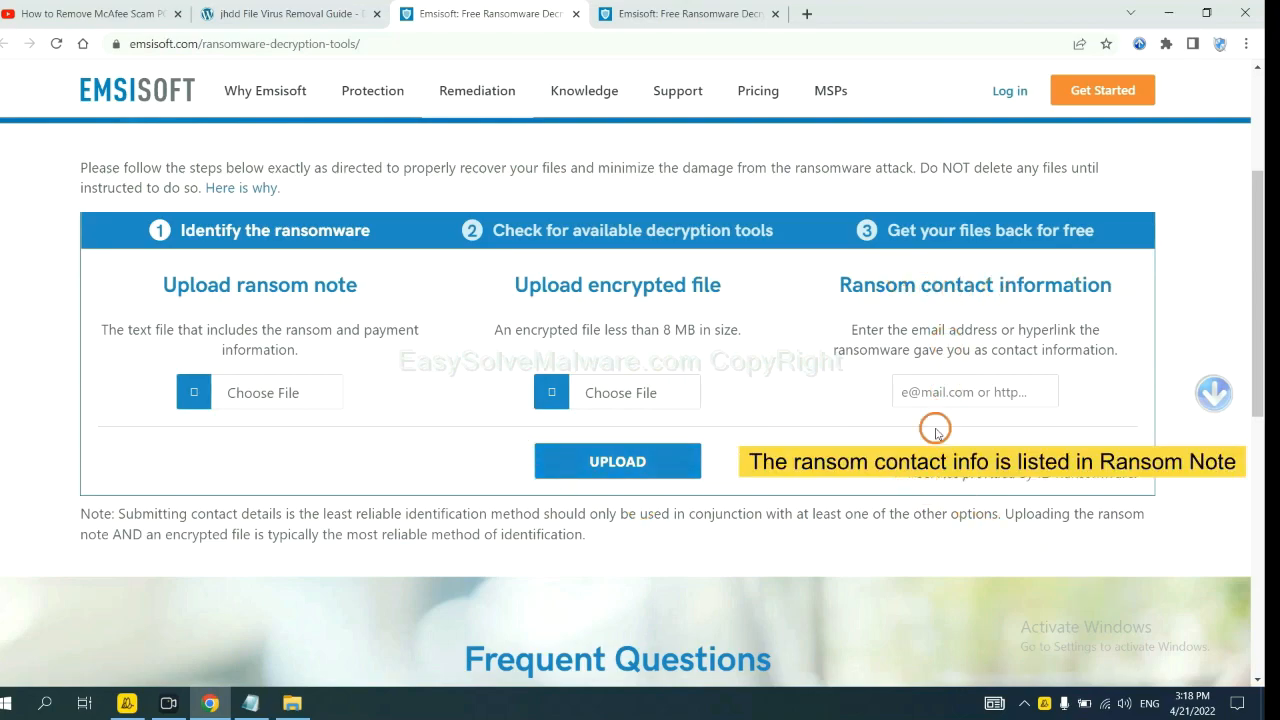
mouse_move(1175, 563)
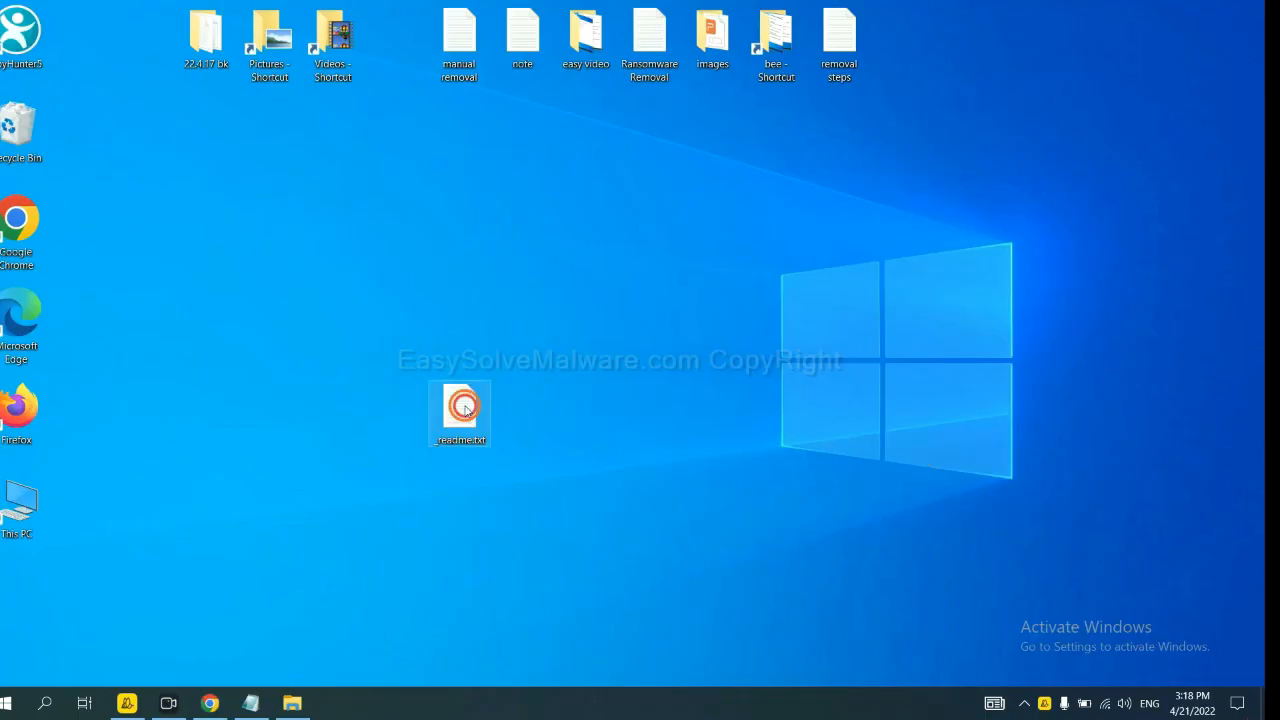
Open the _readme.txt ransom note in Notepad
double_click(459, 413)
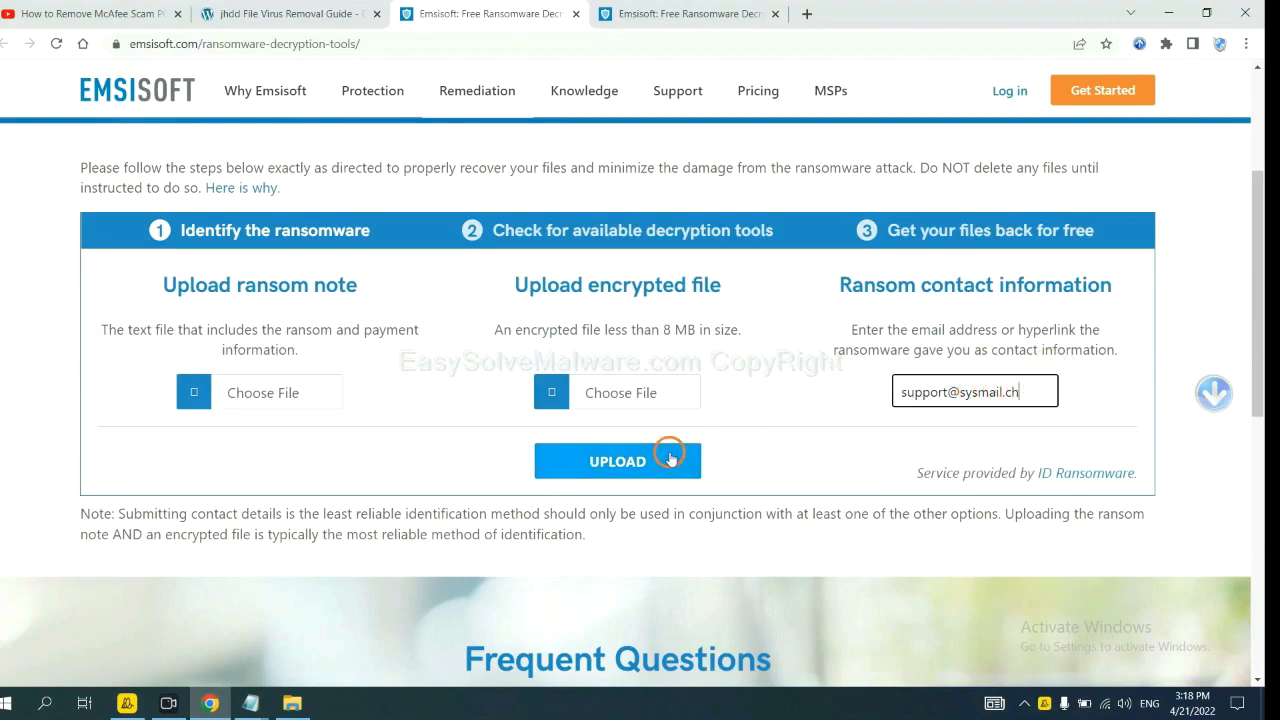
Upload the ransom contact address to Emsisoft and open the STOP (Djvu) details
left_click(617, 461)
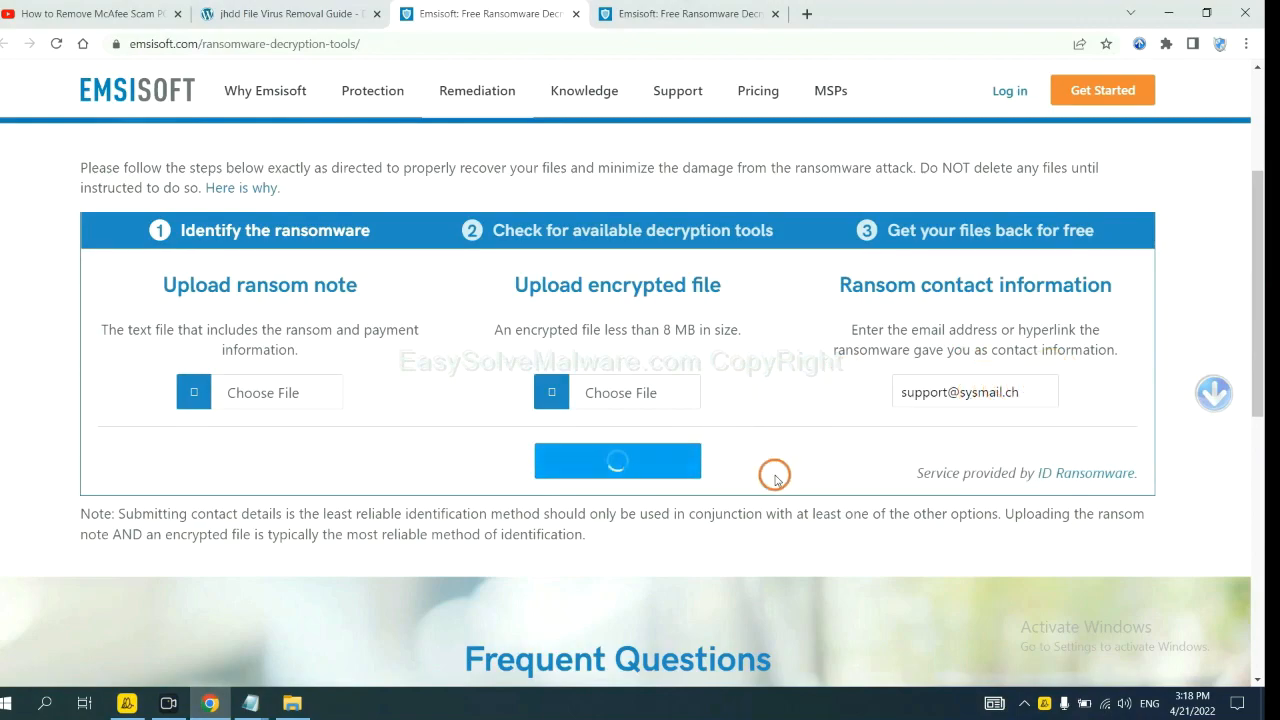
left_click(617, 461)
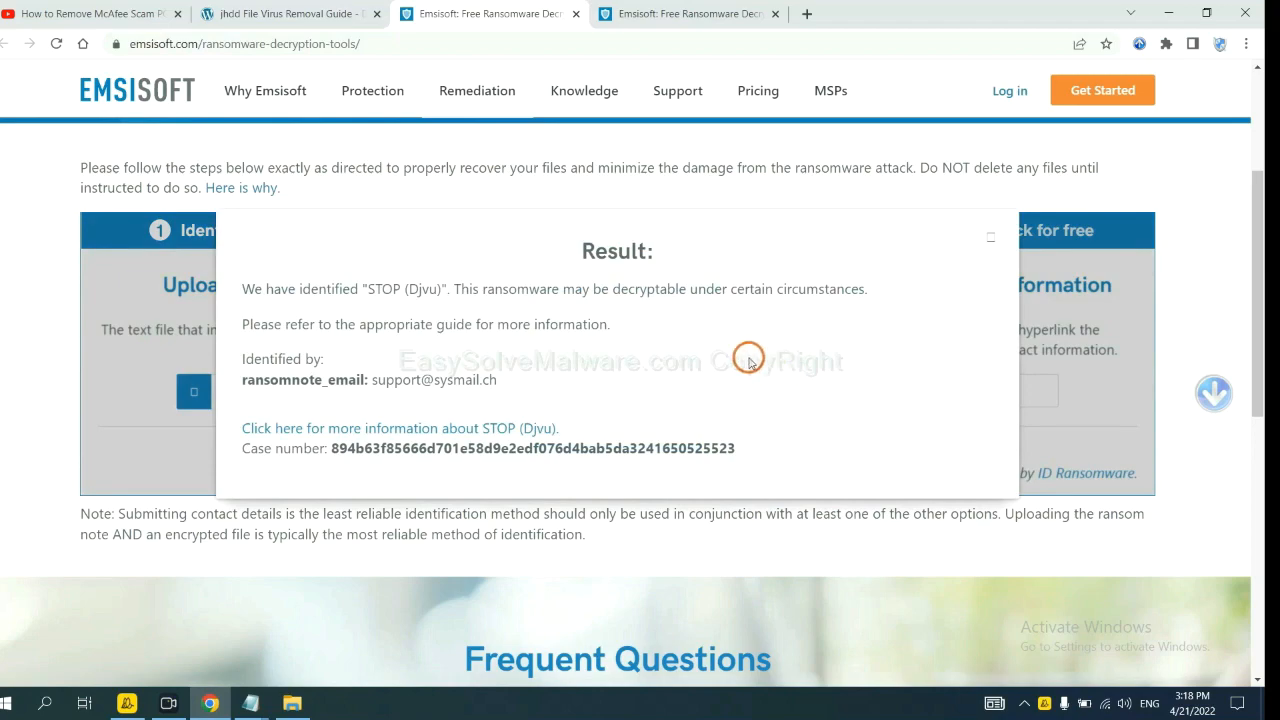
mouse_move(659, 329)
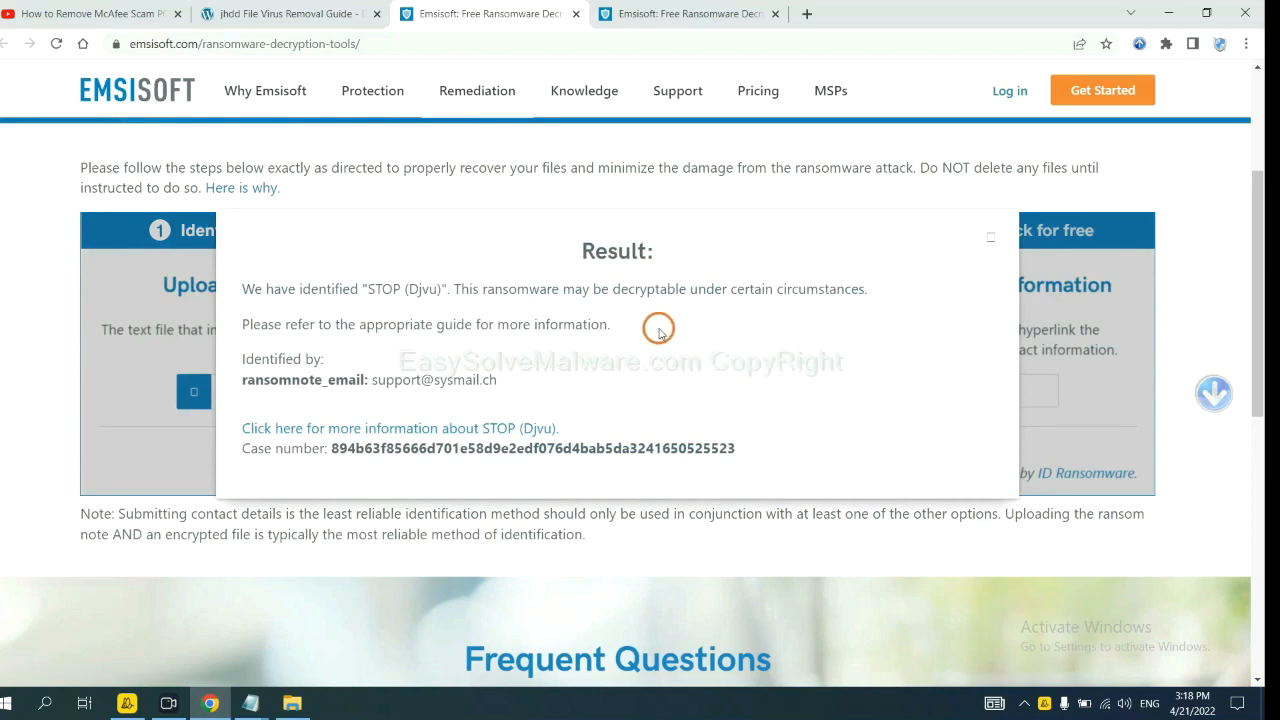
mouse_move(560, 345)
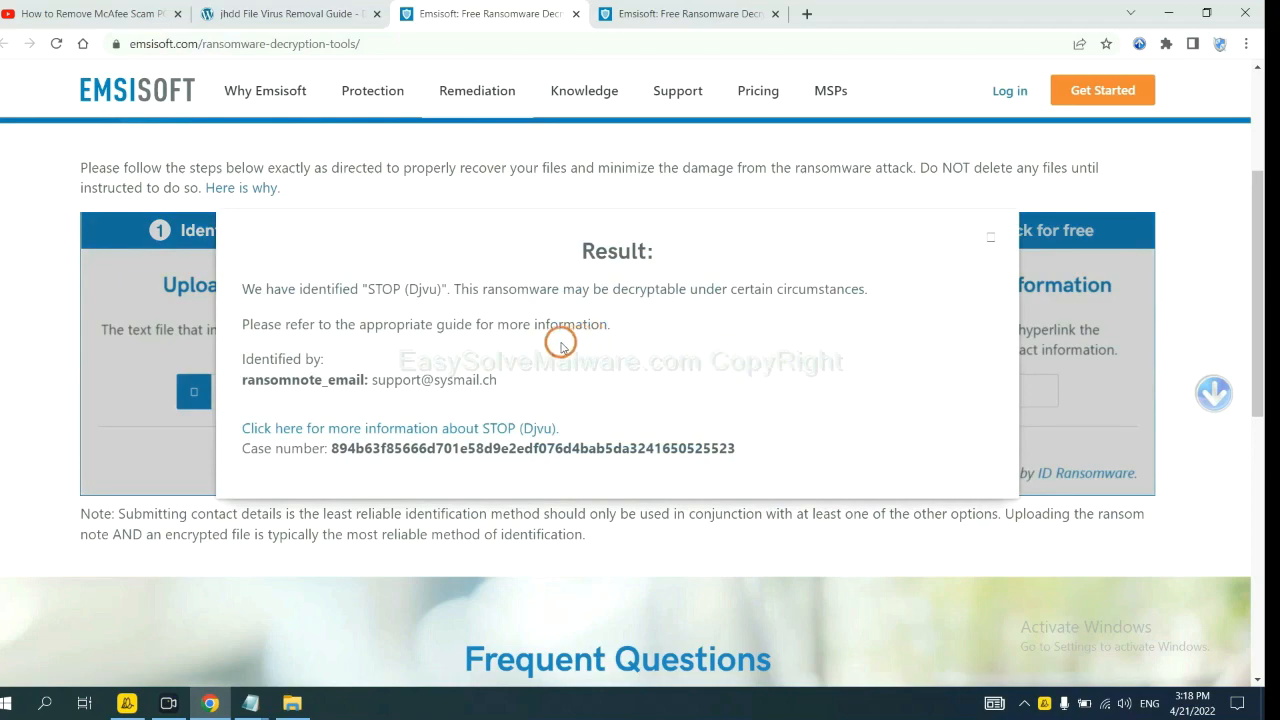
mouse_move(410, 290)
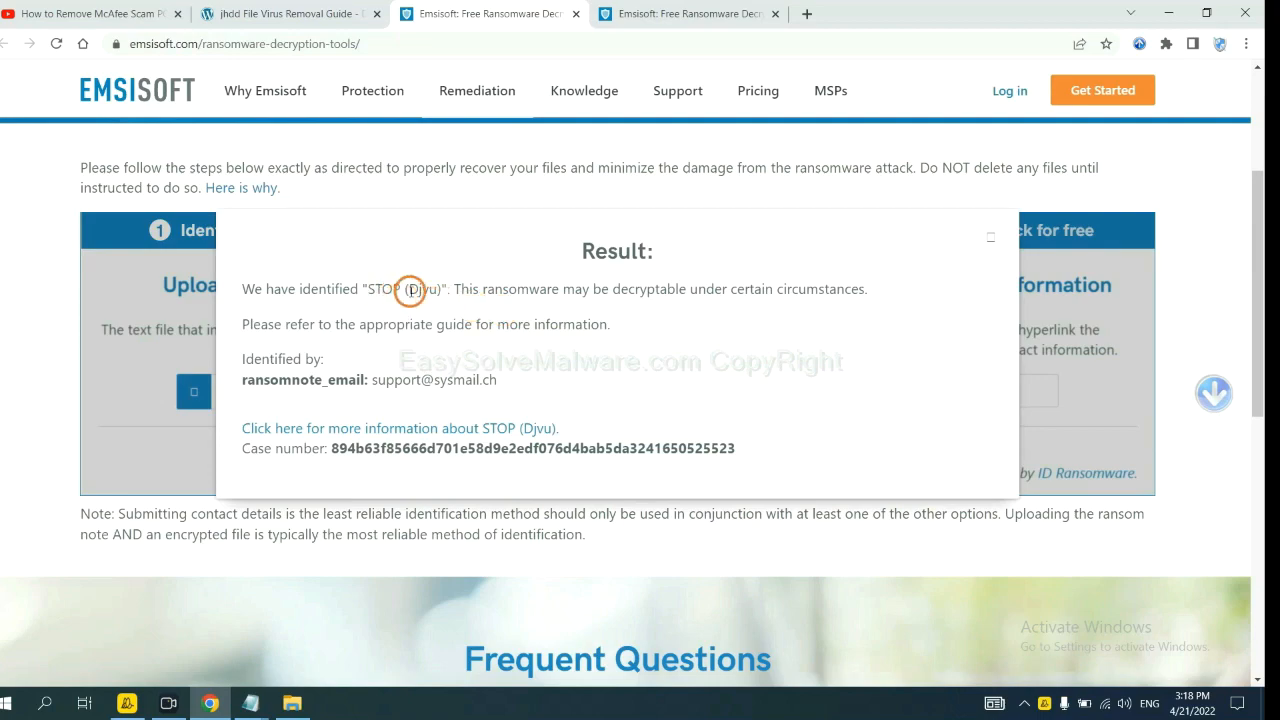
mouse_move(525, 336)
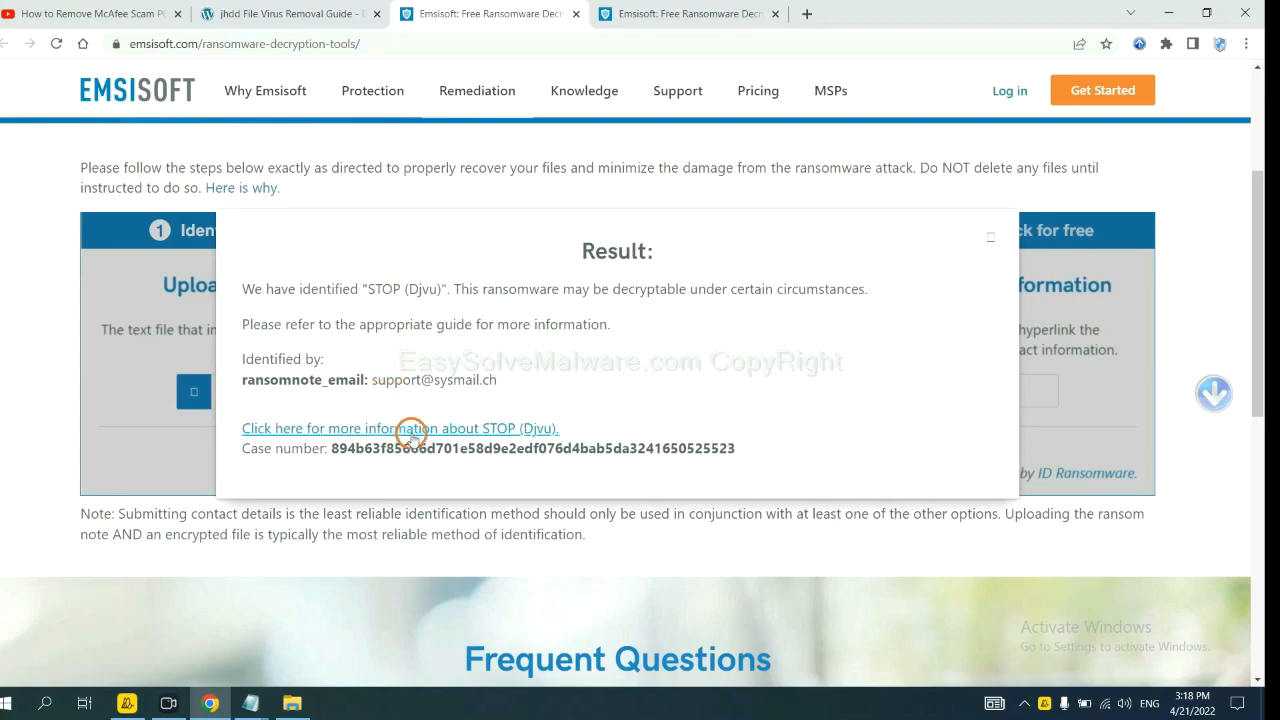
left_click(400, 428)
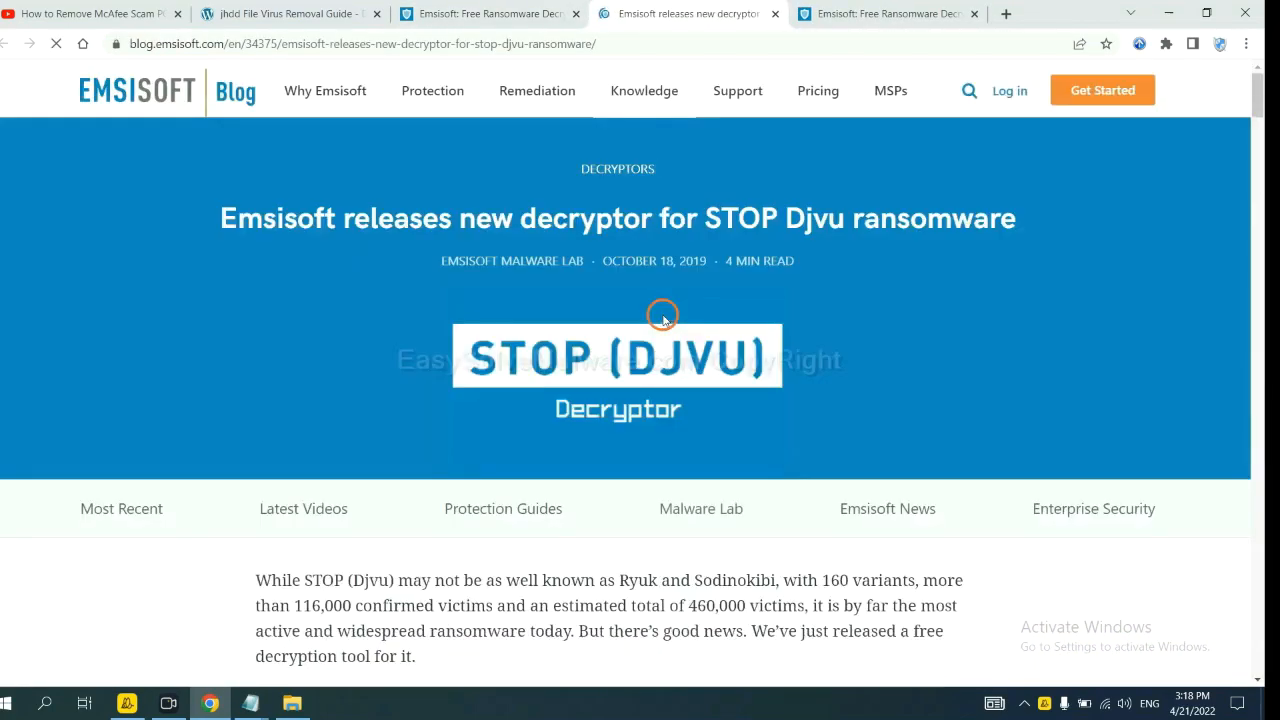
Open the Emsisoft Decryptor for STOP Djvu from the article, then return to No More Ransom
scroll("down", 3)
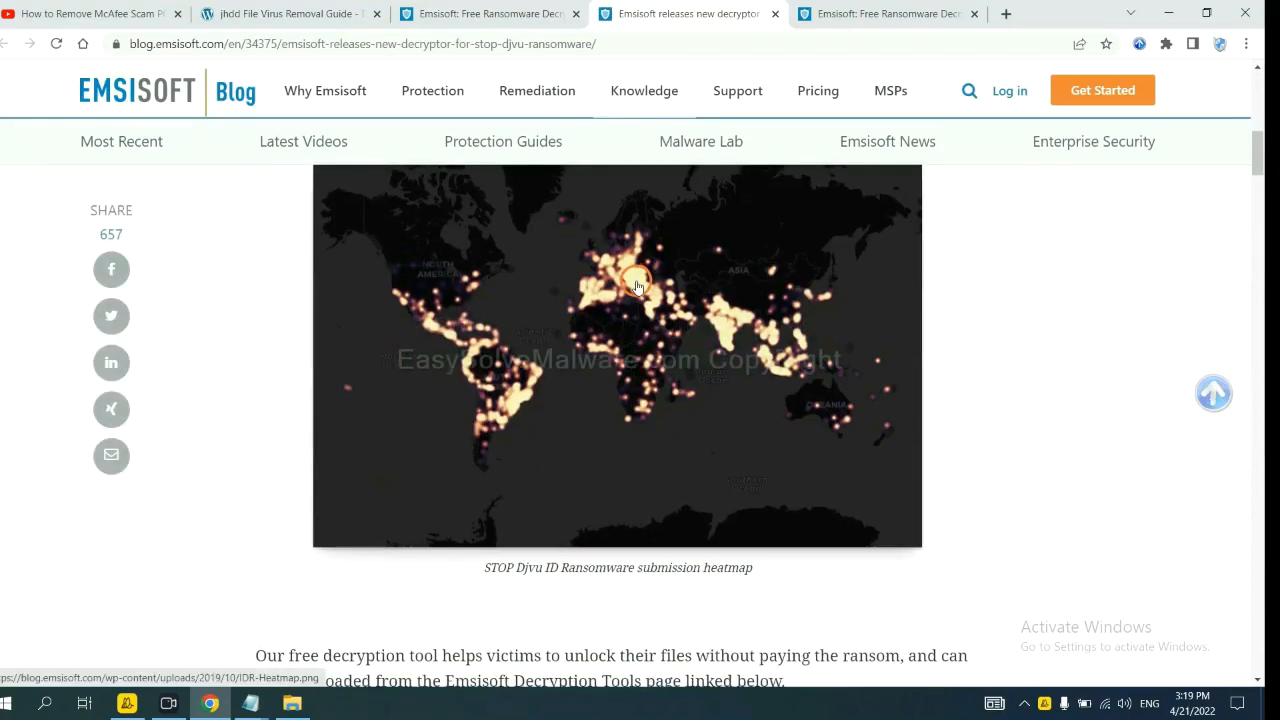
scroll("down", 3)
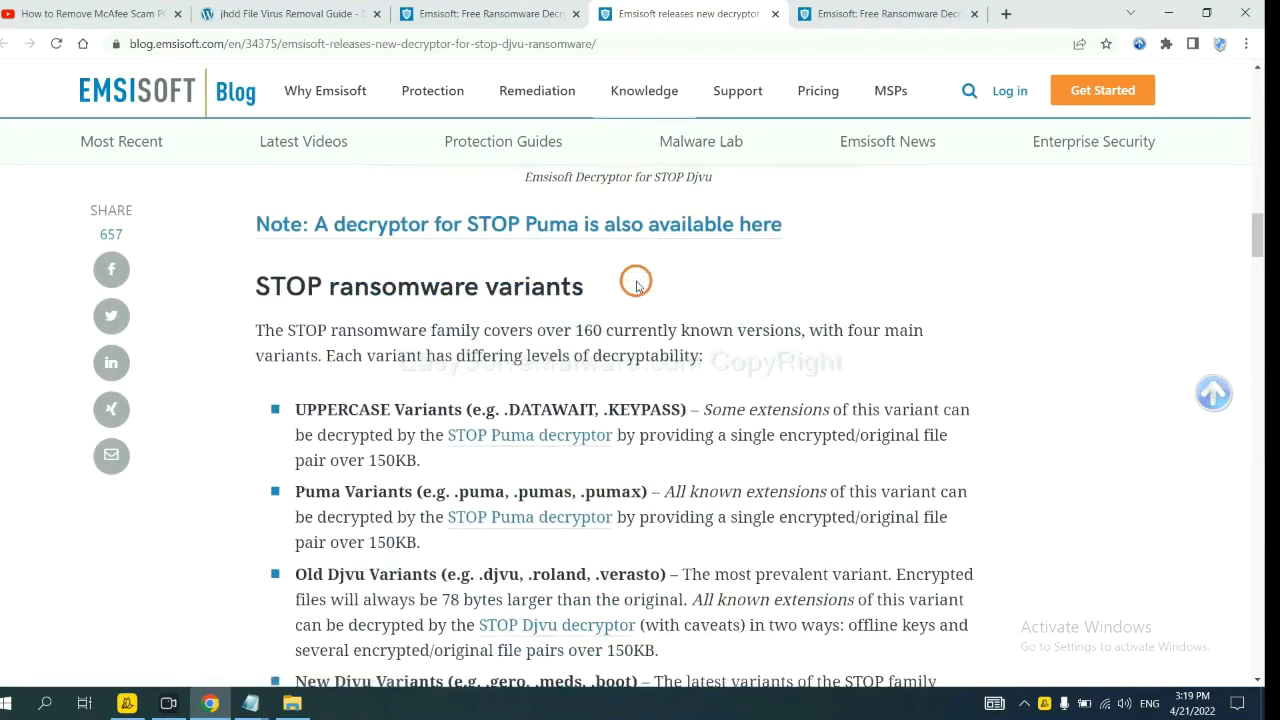
scroll("down", 3)
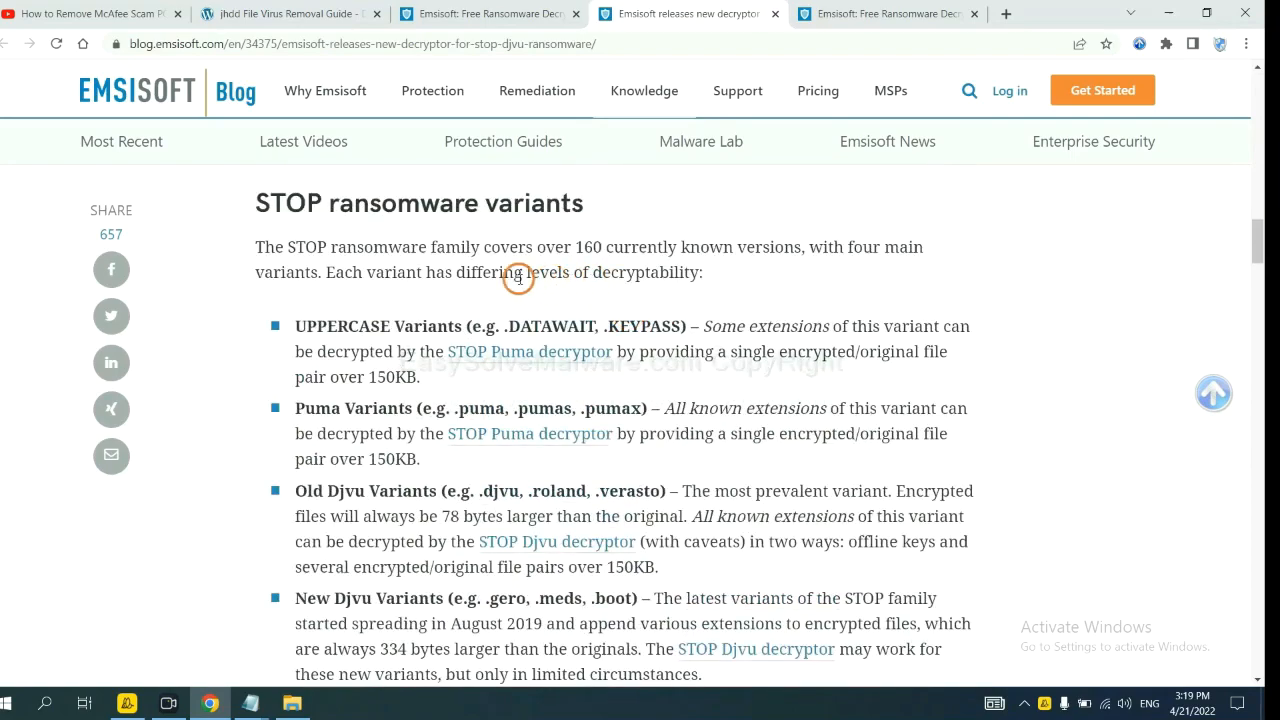
scroll("down", 3)
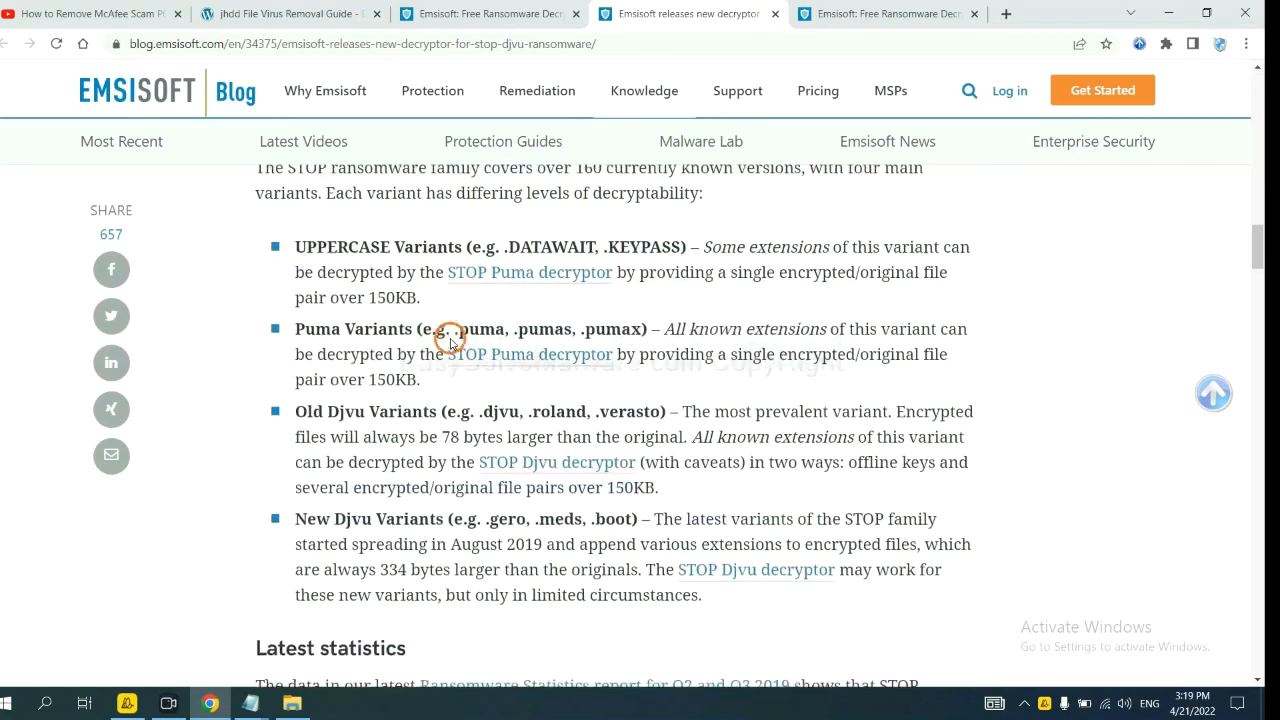
scroll("down", 3)
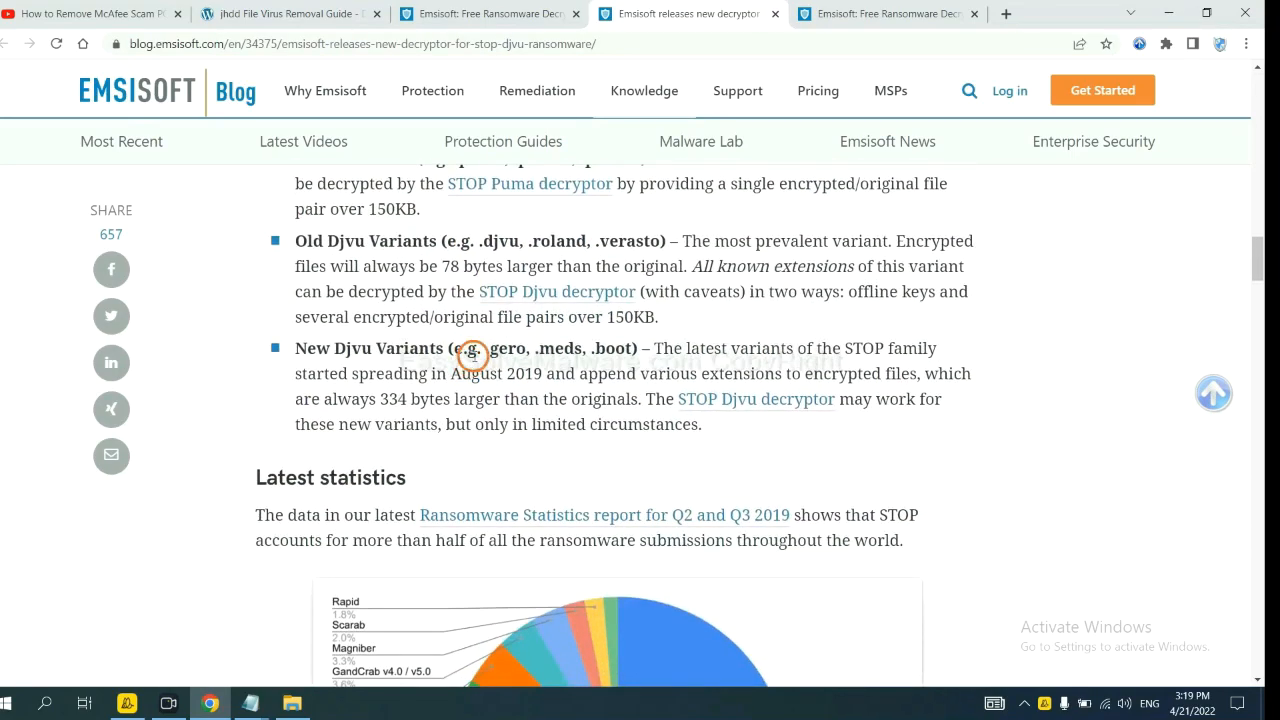
scroll("down", 3)
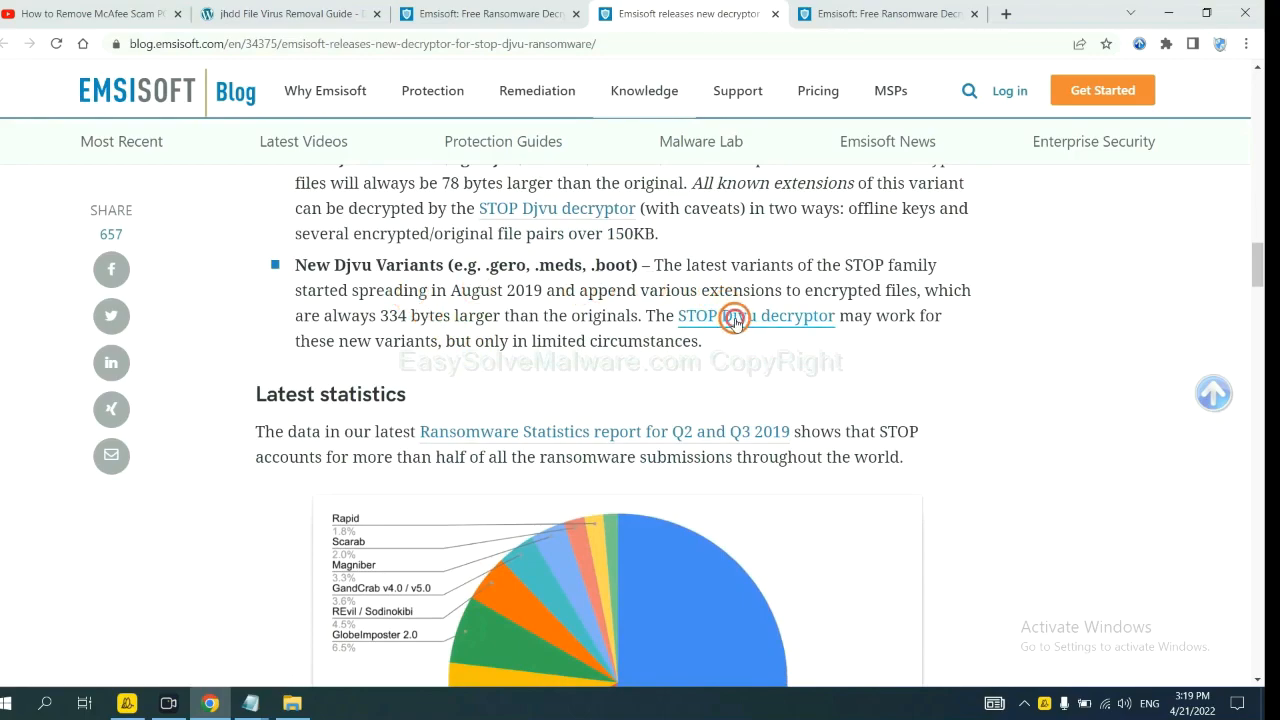
left_click(755, 316)
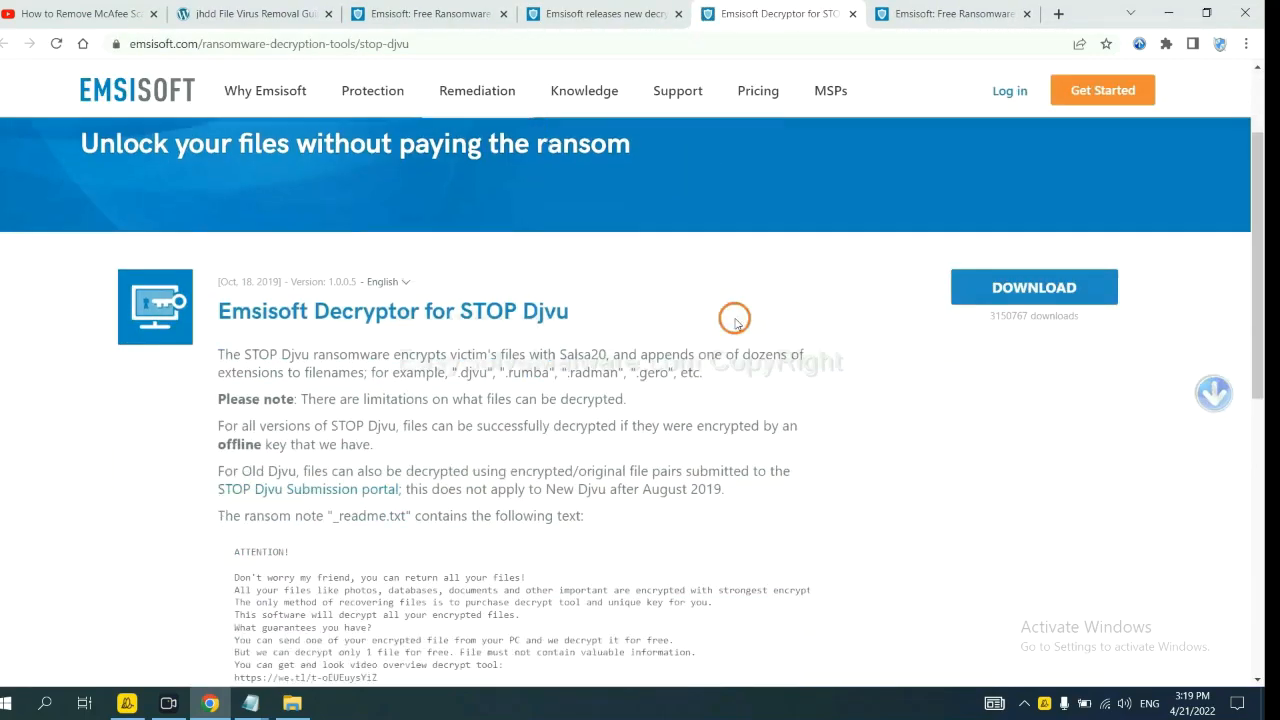
scroll("down", 3)
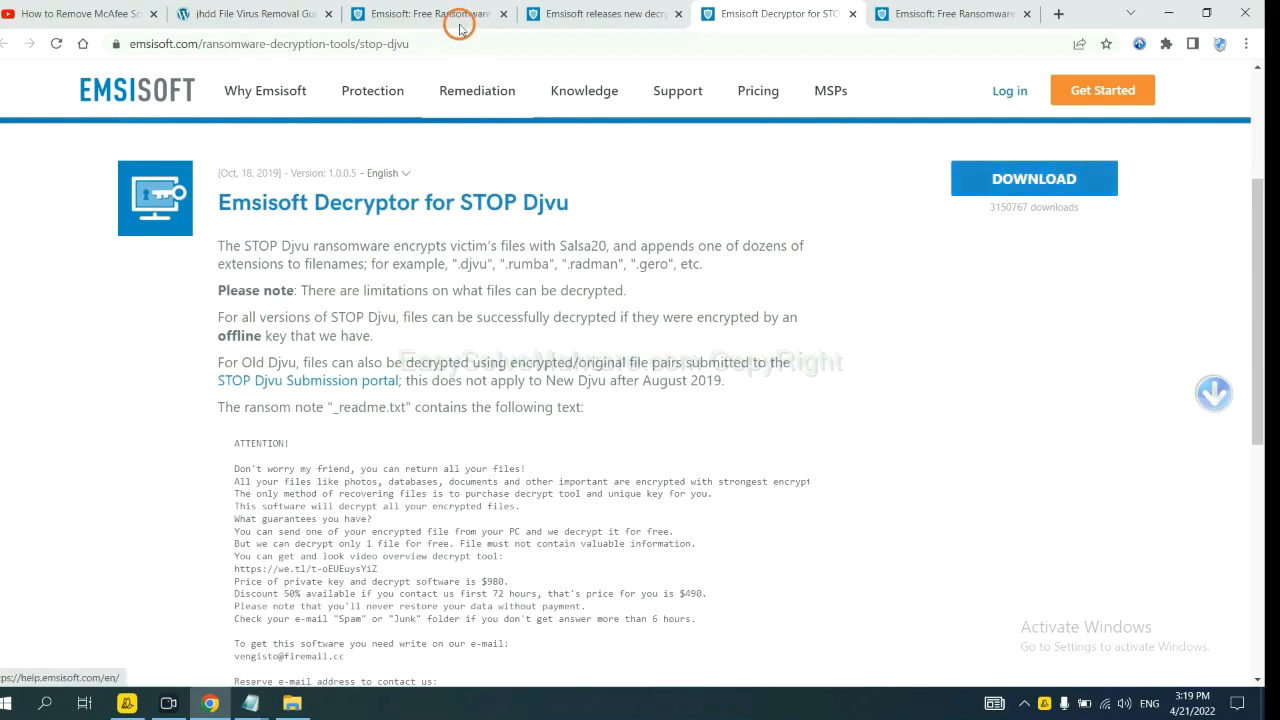
left_click(250, 13)
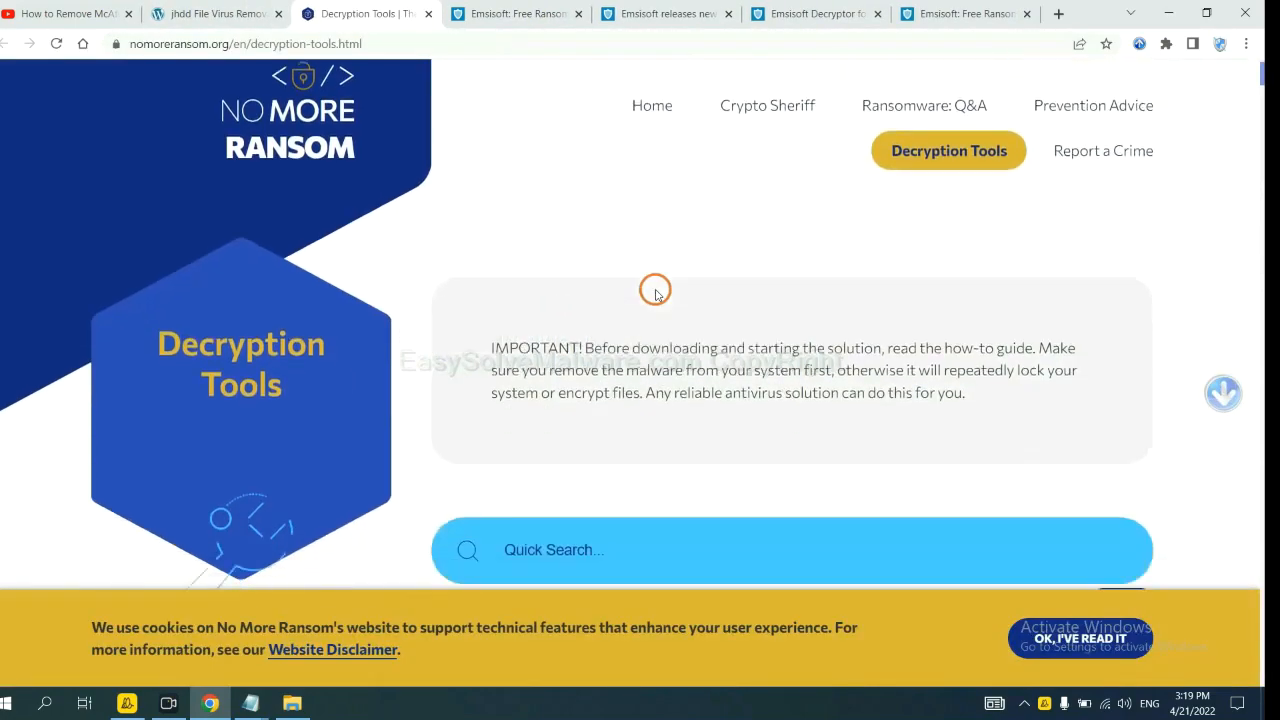
Search No More Ransom for 'djvu' and expand the djvu Ransom decryptor entry
scroll("down", 3)
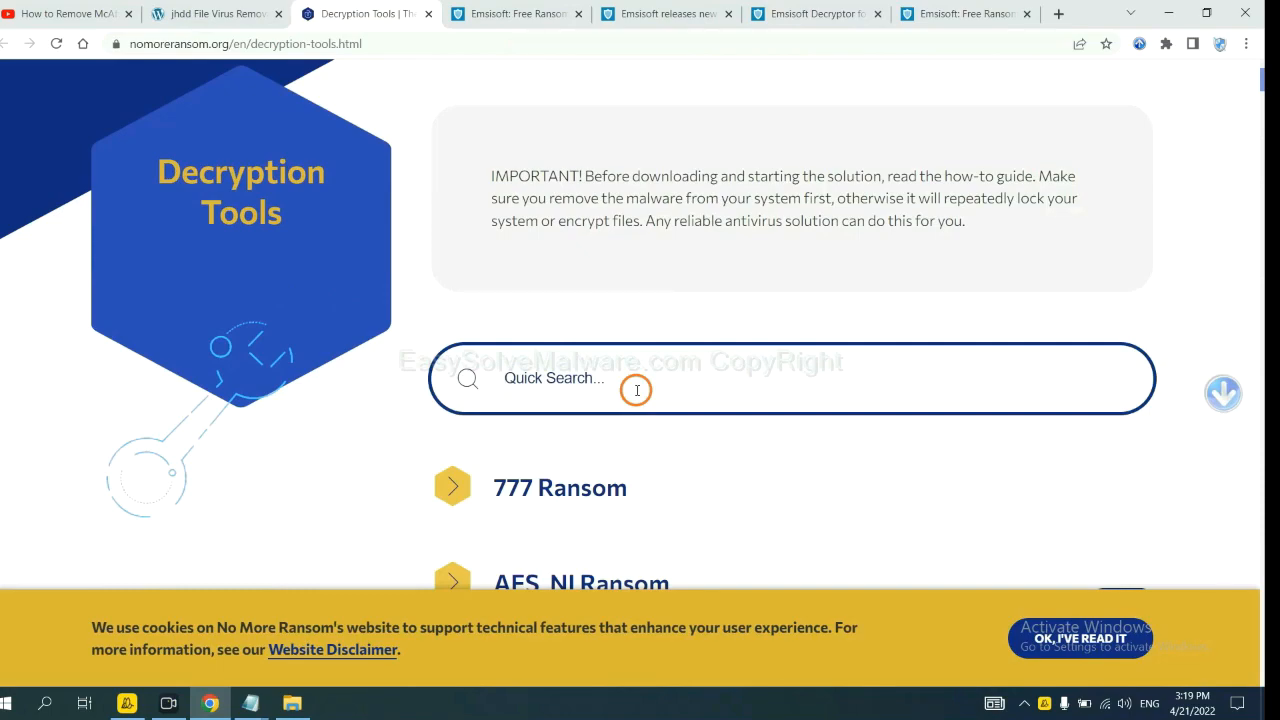
type("djvu")
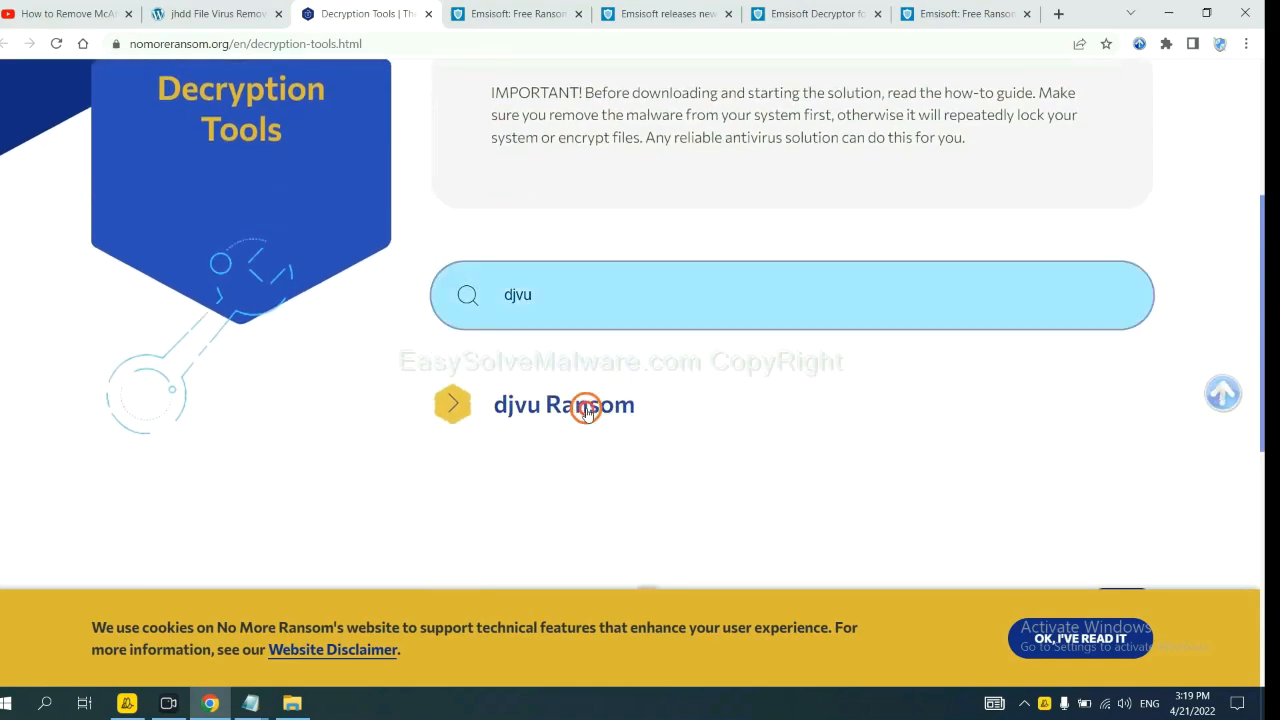
left_click(563, 404)
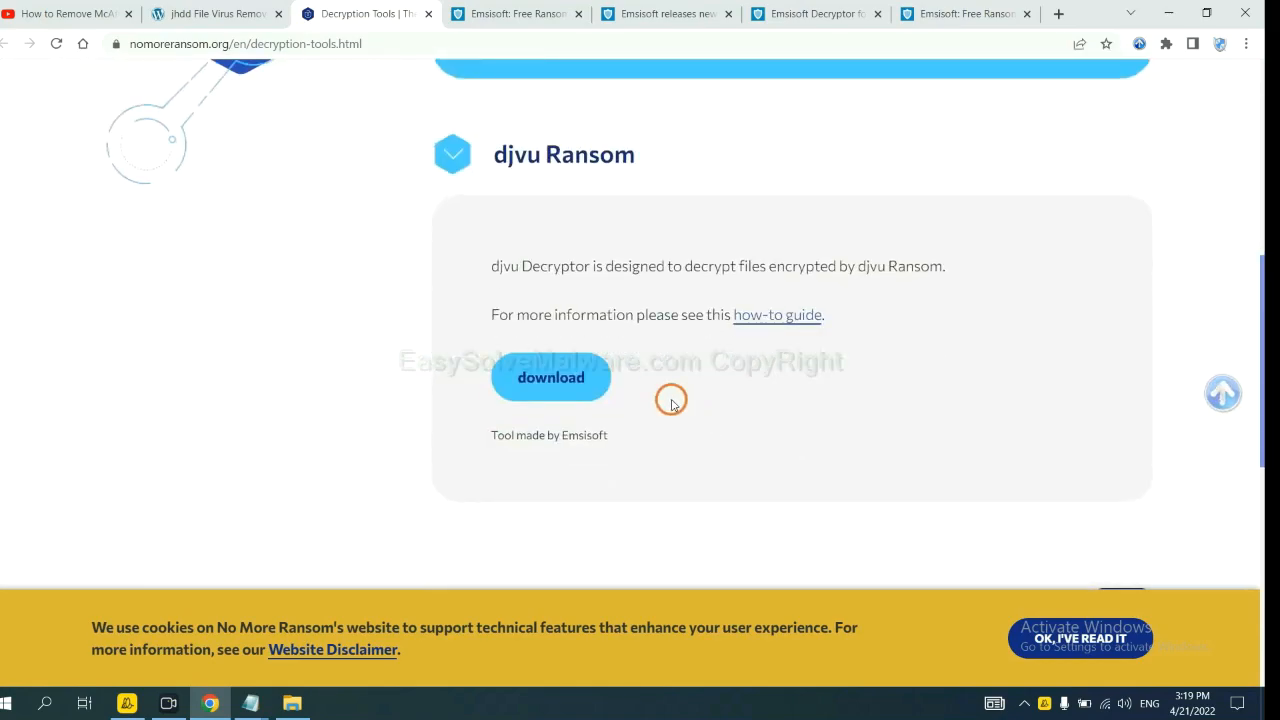
mouse_move(565, 377)
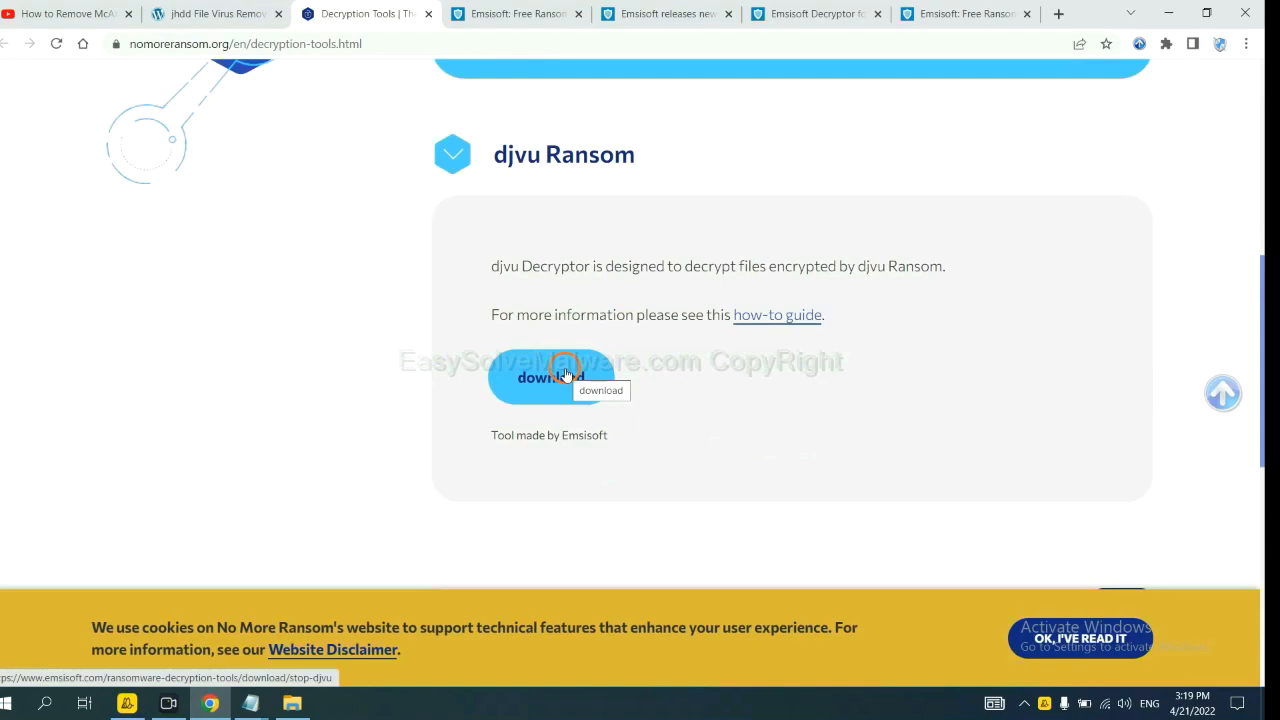